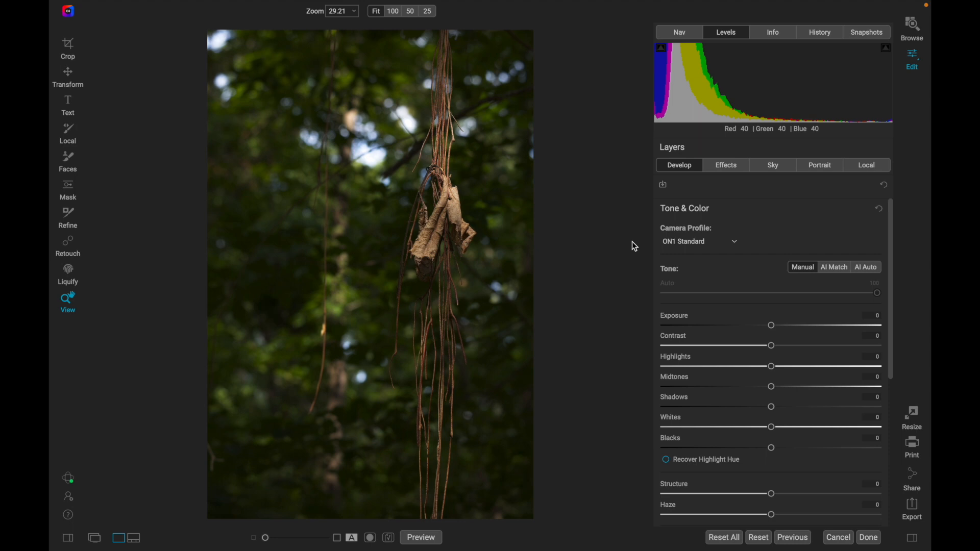
pyautogui.moveTo(675, 237)
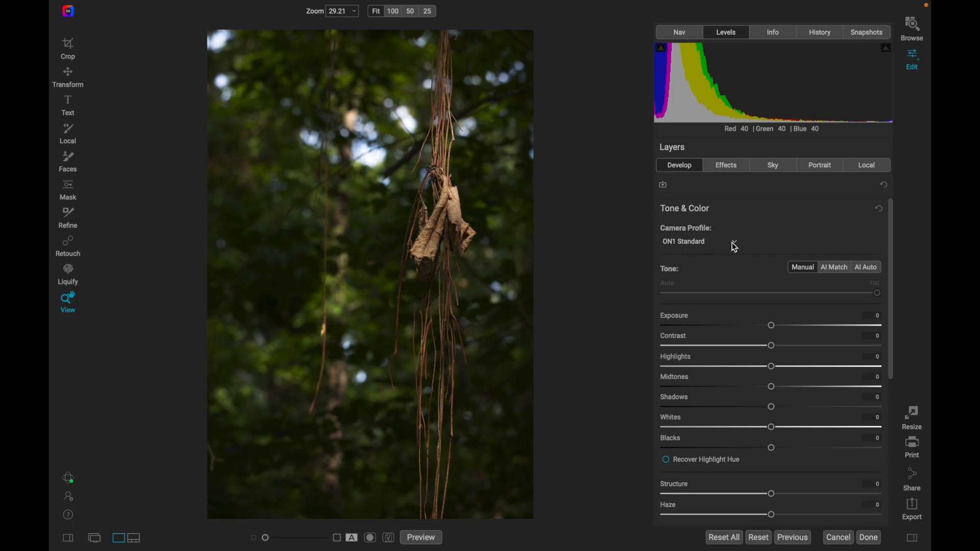
# Expand the Camera Profile list in Tone & Color to preview profiles on the leaf photo.
pyautogui.click(697, 241)
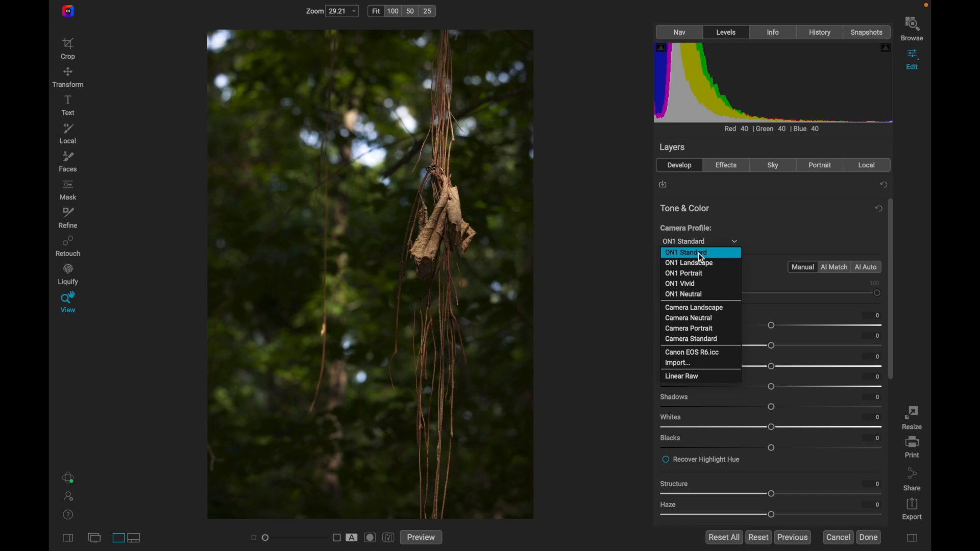
pyautogui.moveTo(683, 273)
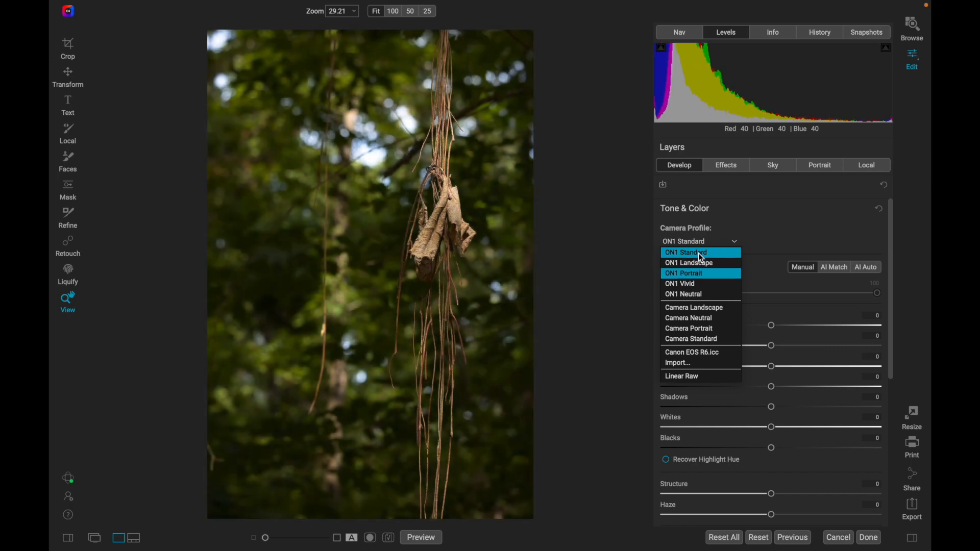
pyautogui.moveTo(683, 294)
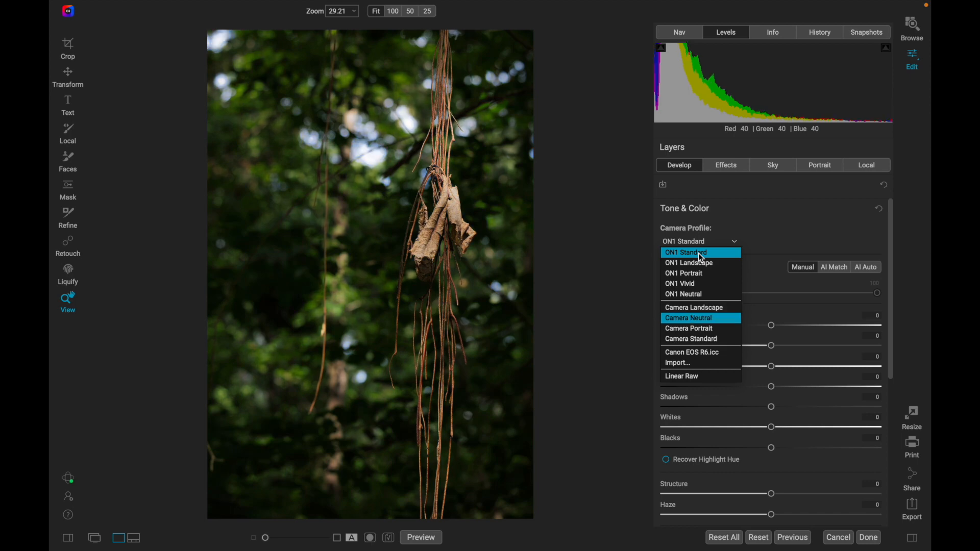
pyautogui.moveTo(688, 329)
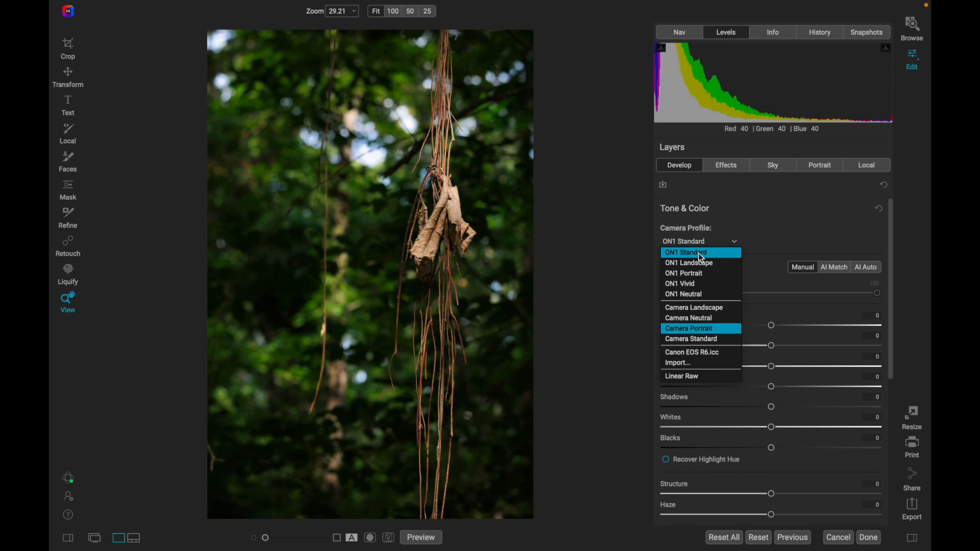
pyautogui.moveTo(691, 339)
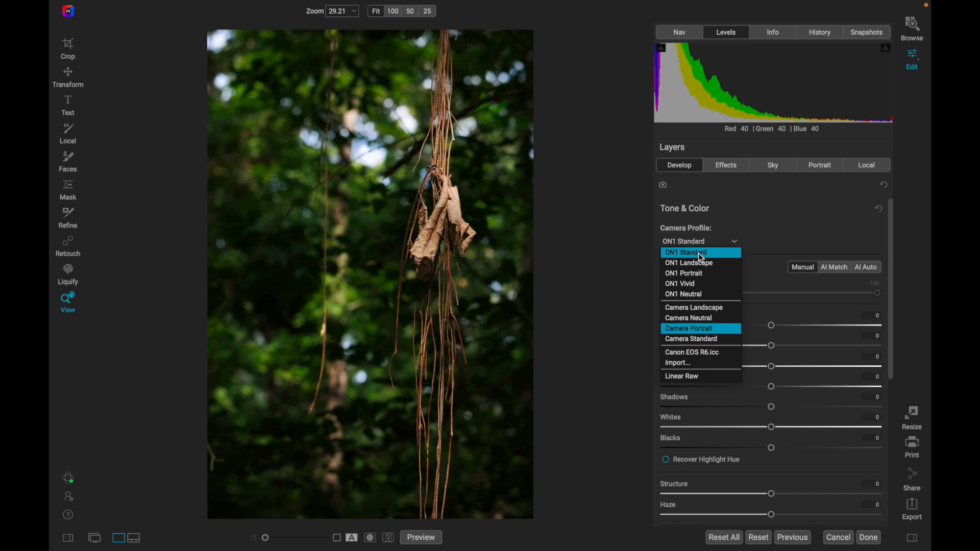
pyautogui.moveTo(687, 318)
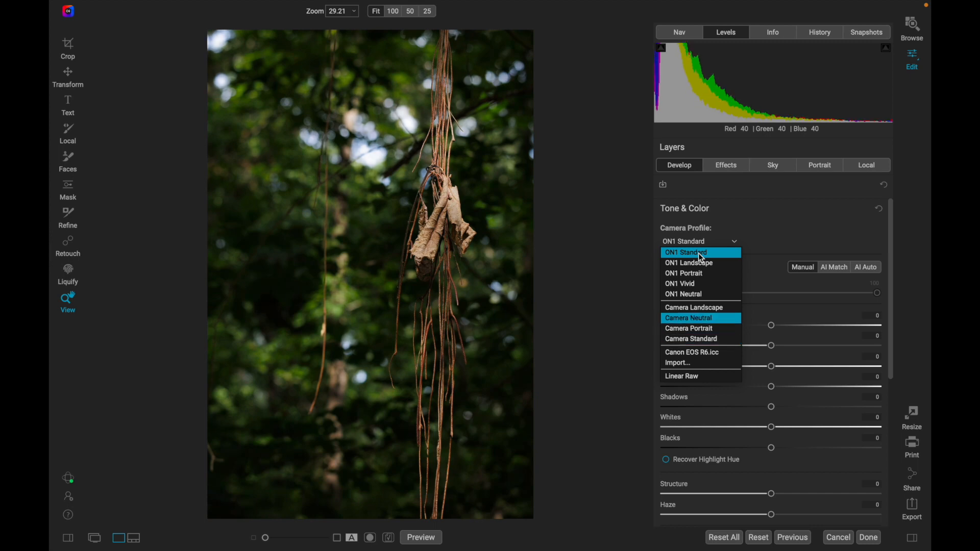
pyautogui.moveTo(693, 307)
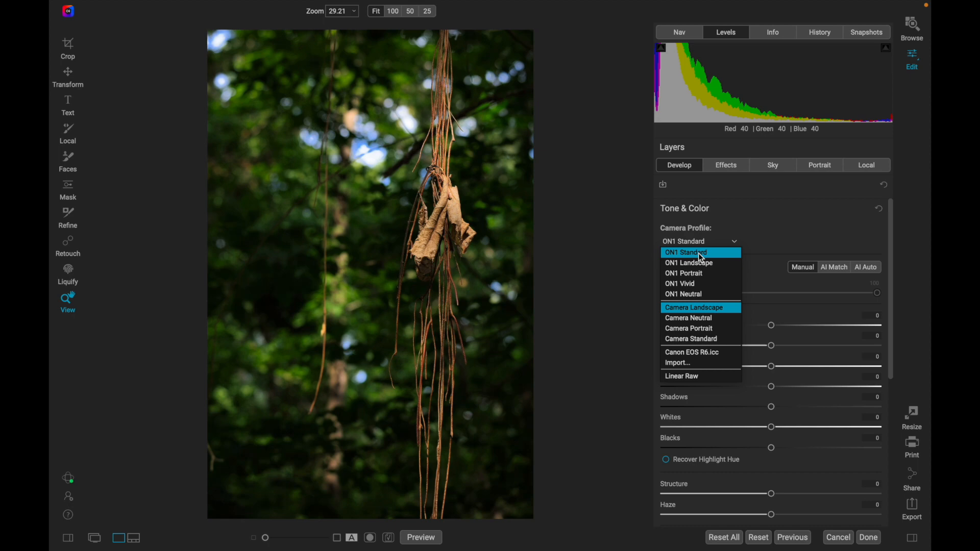
pyautogui.moveTo(683, 294)
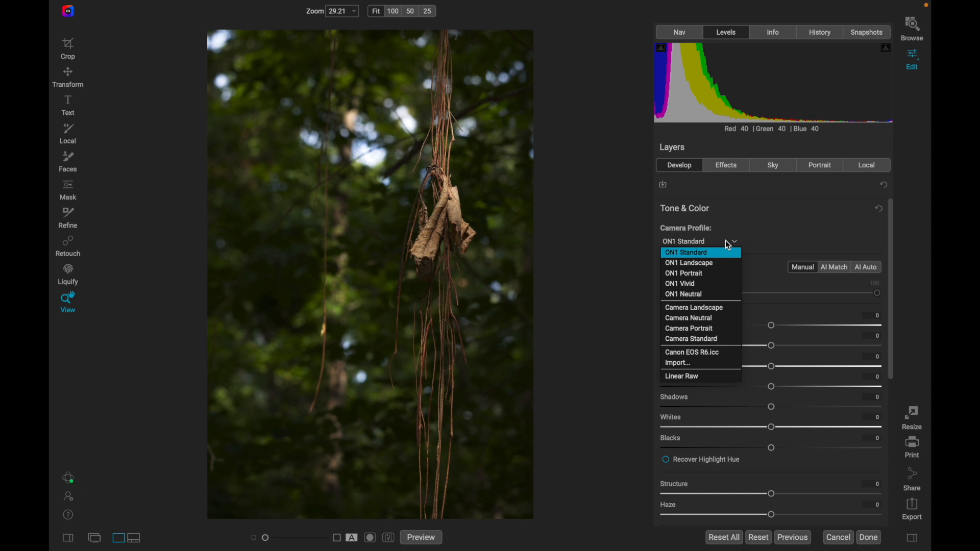
# Apply the ON1 Landscape camera profile, then relist the profiles to compare.
pyautogui.click(688, 262)
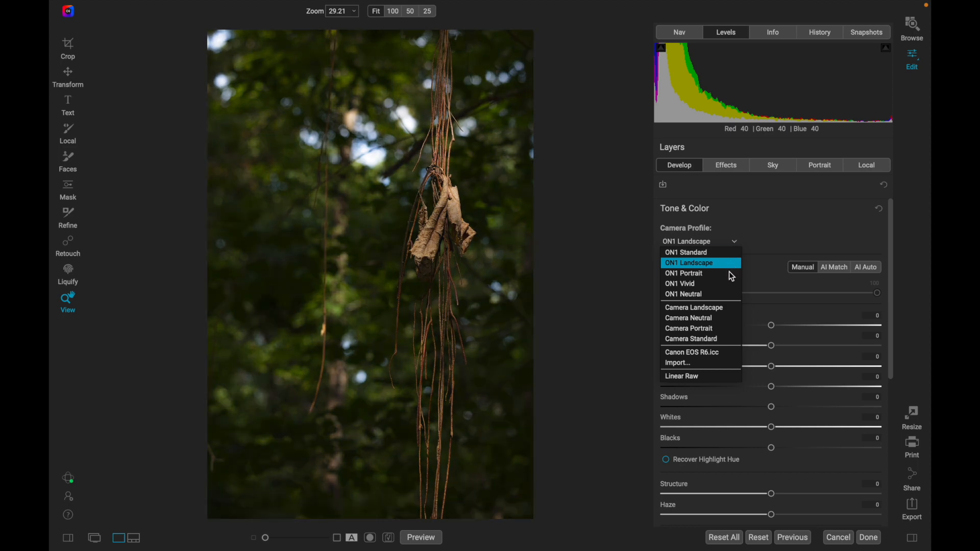
pyautogui.click(694, 307)
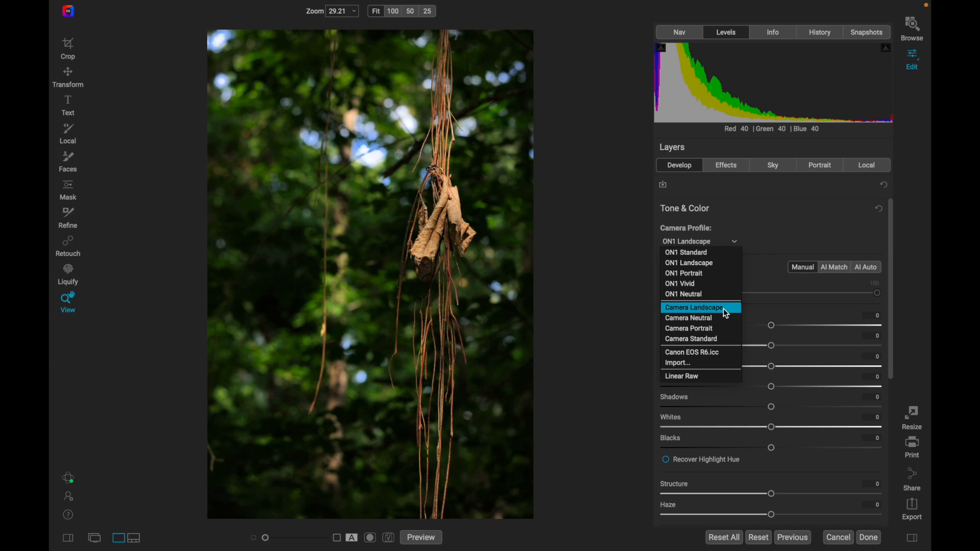
pyautogui.moveTo(699, 317)
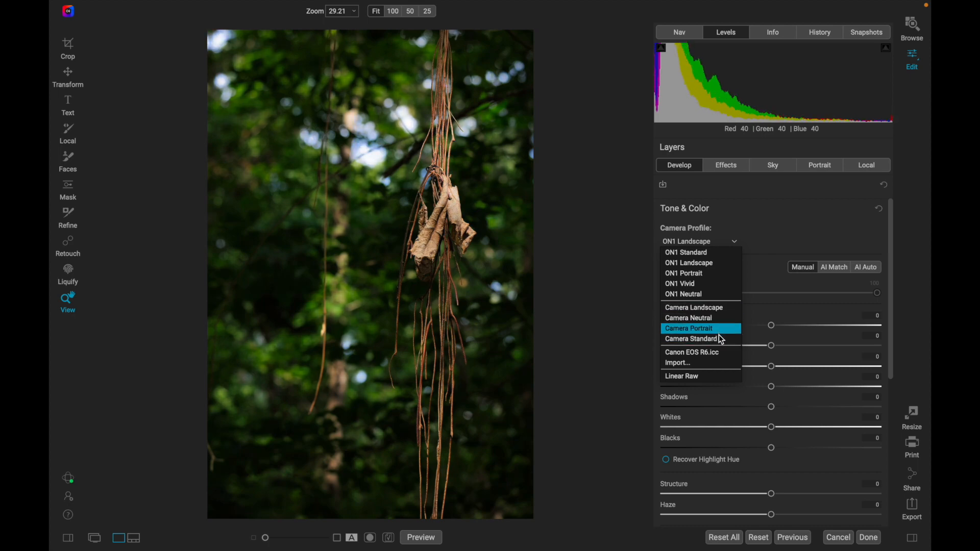
pyautogui.moveTo(700, 307)
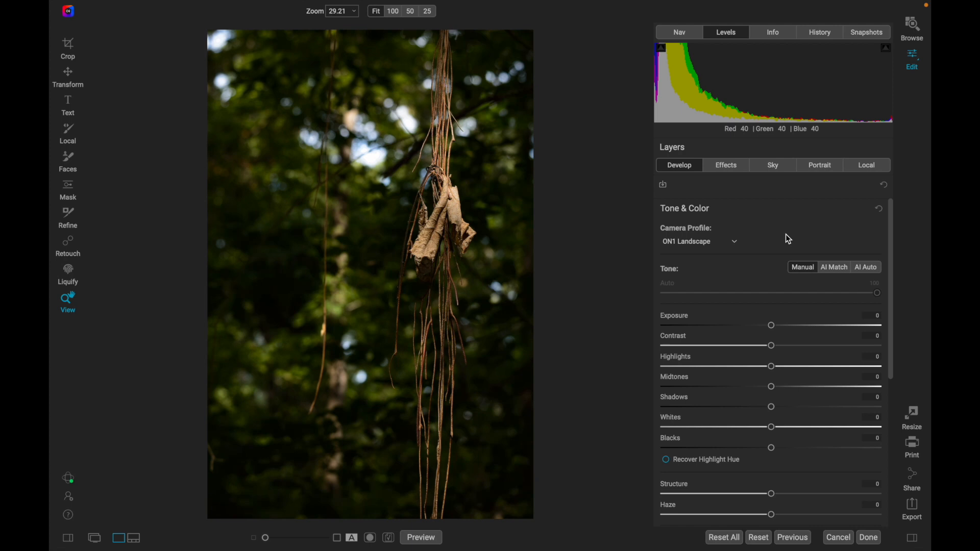
pyautogui.moveTo(833, 267)
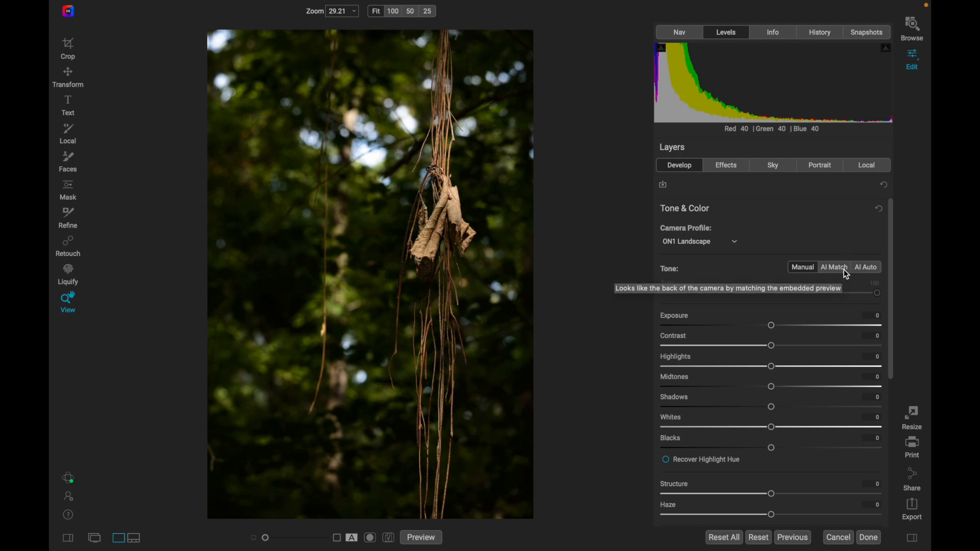
pyautogui.moveTo(831, 267)
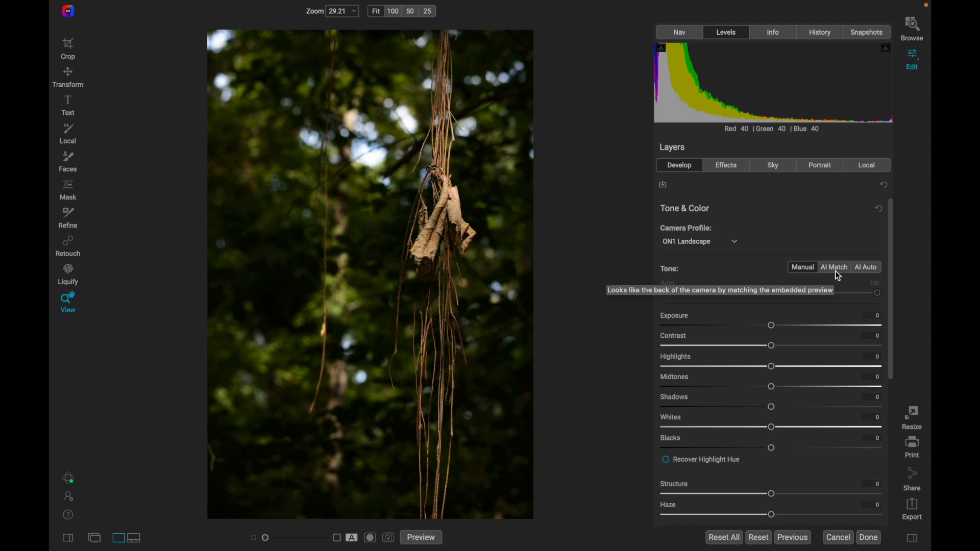
pyautogui.moveTo(766, 242)
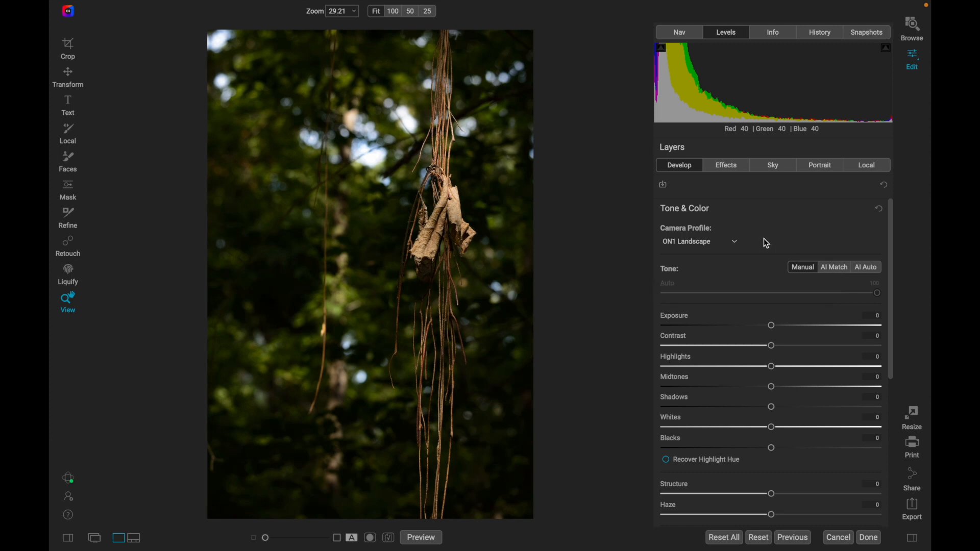
pyautogui.moveTo(869, 276)
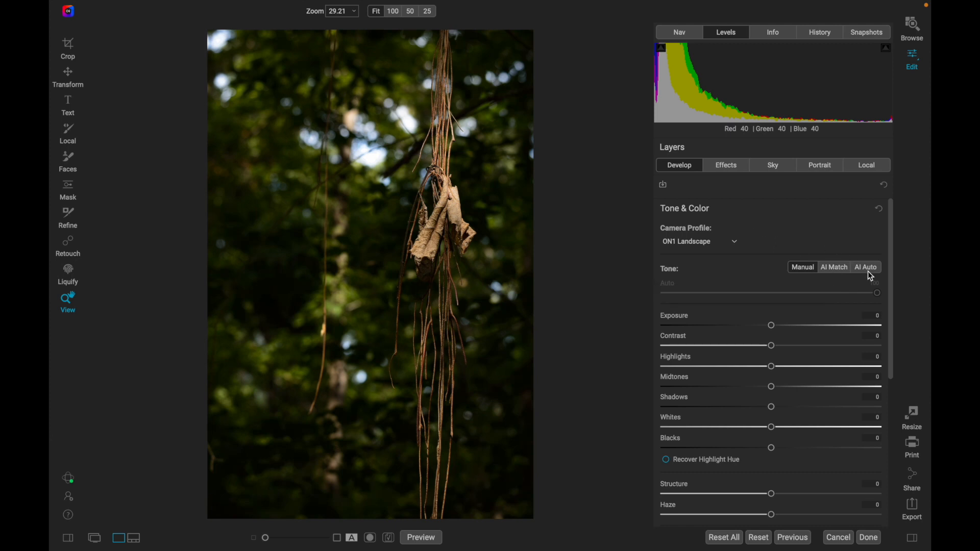
pyautogui.moveTo(865, 267)
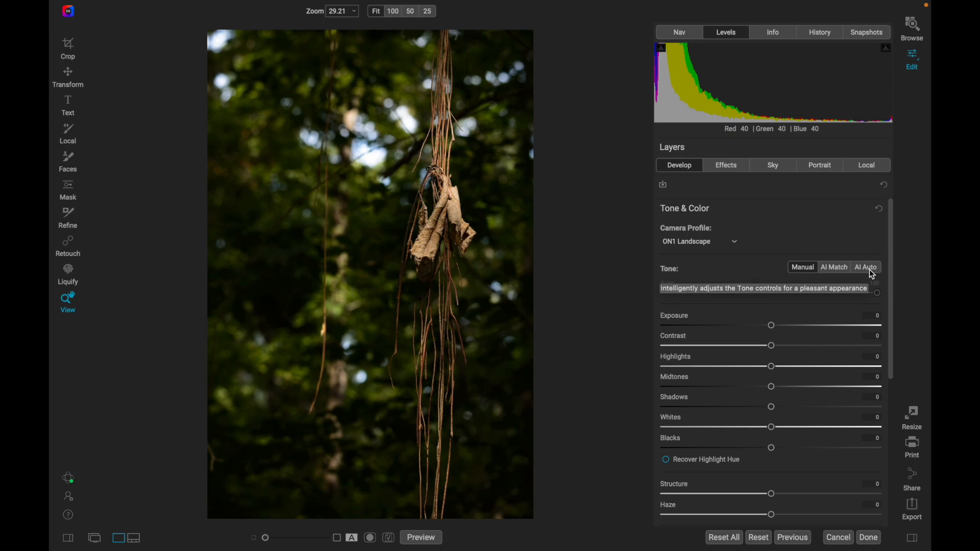
pyautogui.moveTo(868, 270)
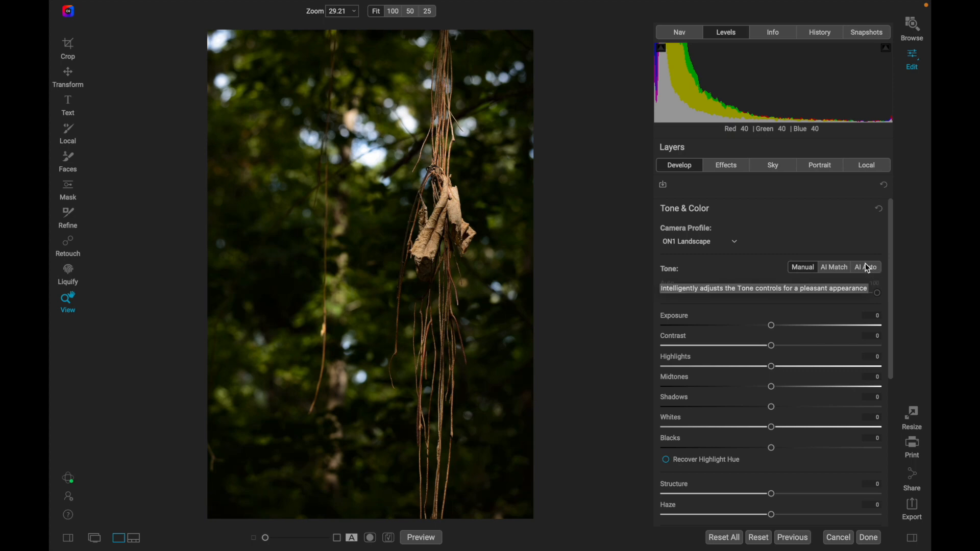
# Run AI Auto tone, brightening the leaf photo with automatic contrast, highlight and shadow values.
pyautogui.click(865, 267)
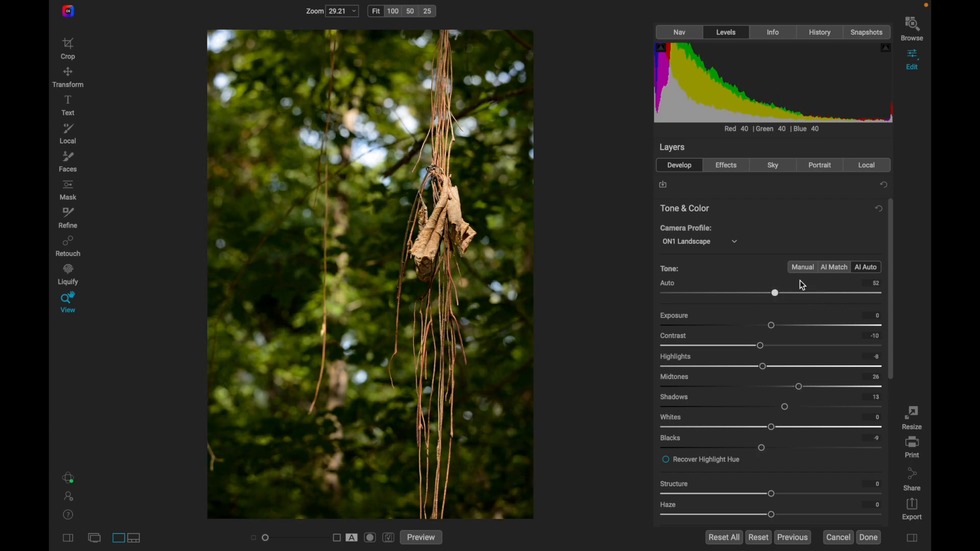
pyautogui.moveTo(775, 334)
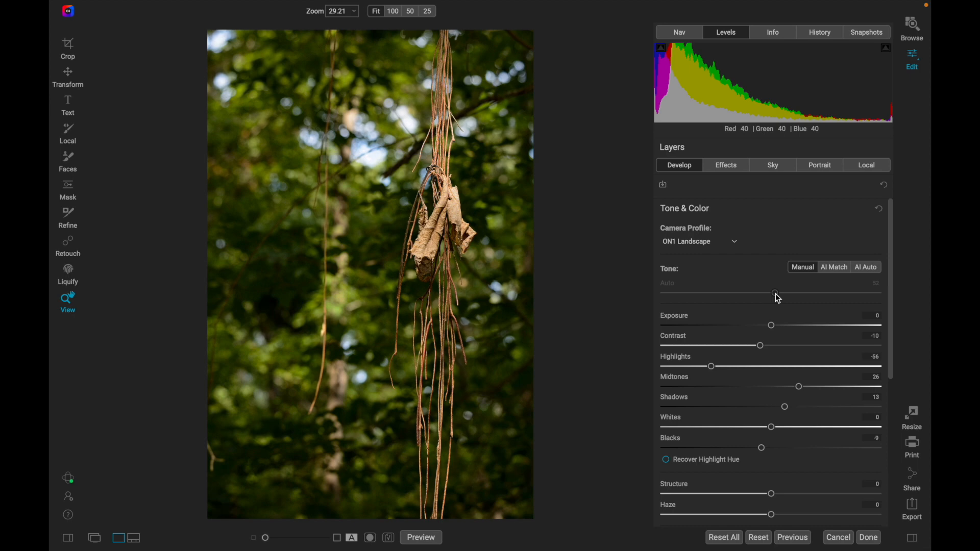
pyautogui.moveTo(869, 273)
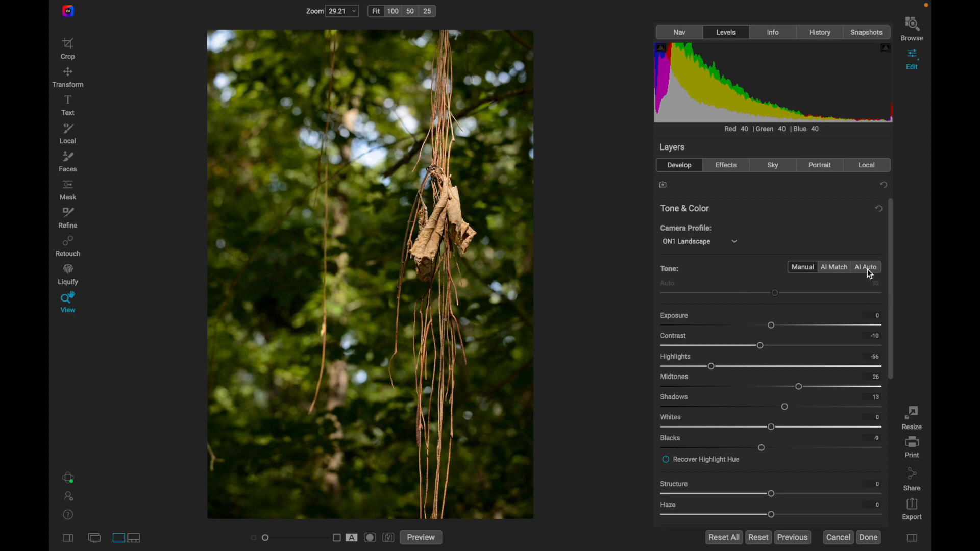
# Toggle between AI Auto and Manual tone to compare, ending on Manual with Highlights at -56.
pyautogui.click(865, 267)
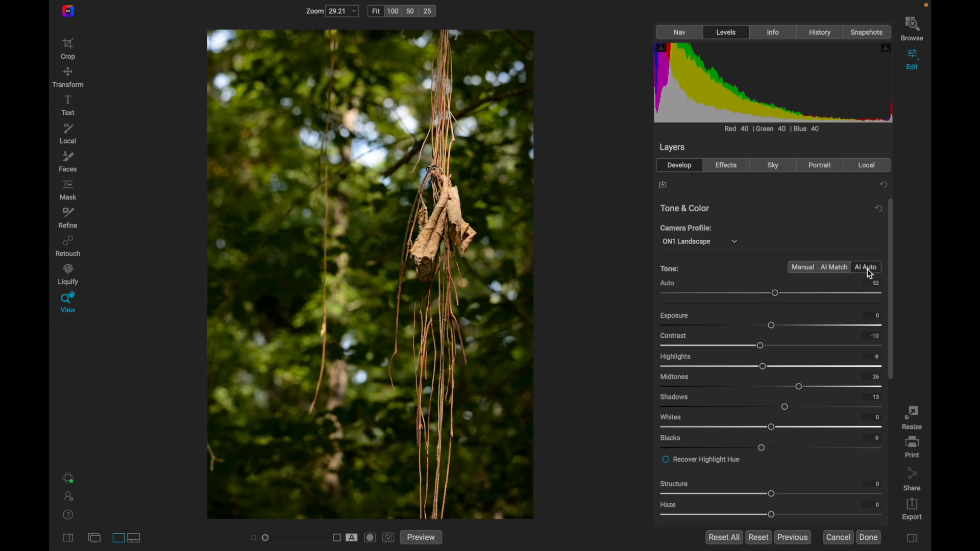
pyautogui.click(803, 267)
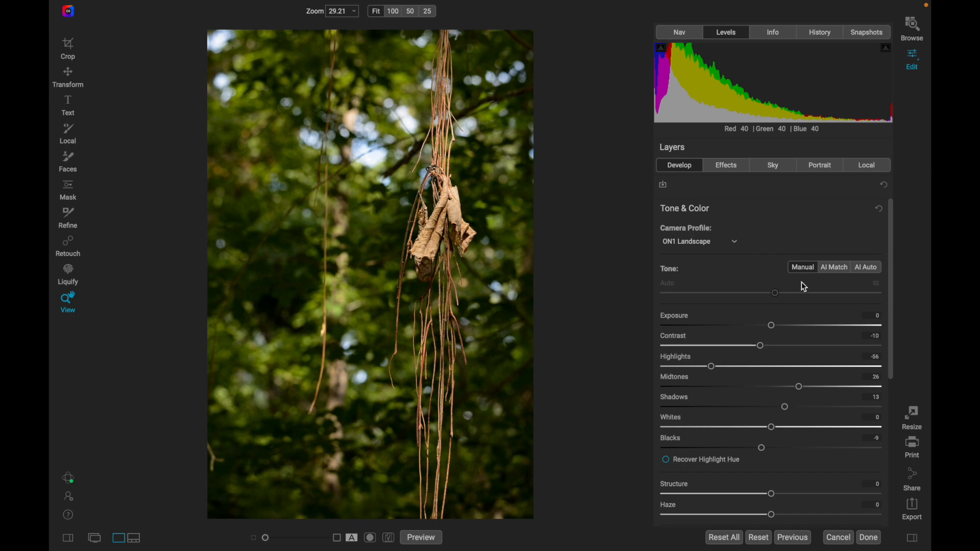
pyautogui.moveTo(775, 294)
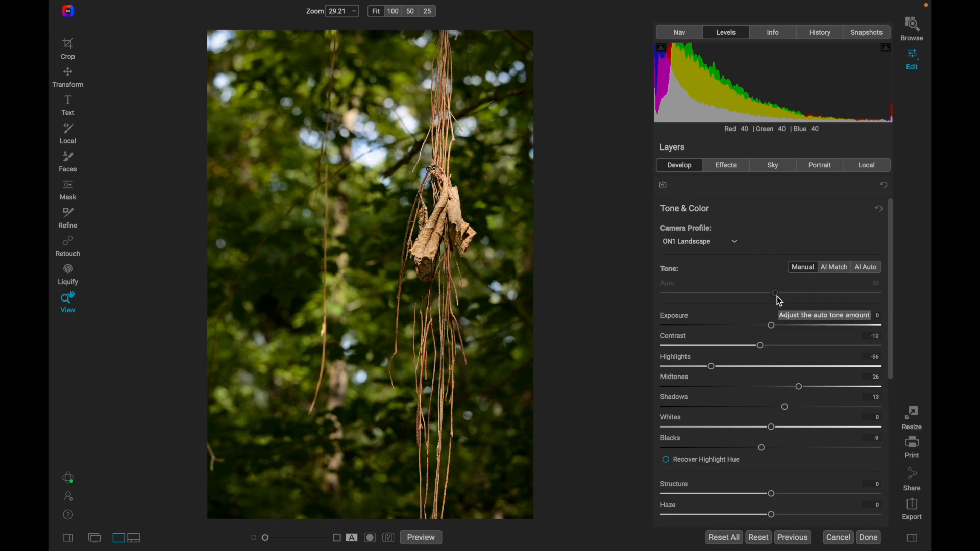
pyautogui.moveTo(879, 306)
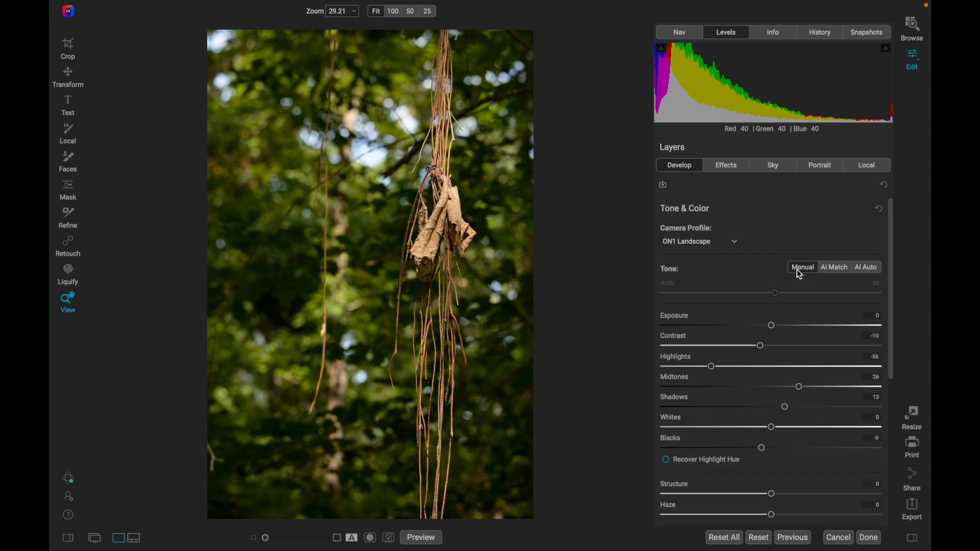
pyautogui.moveTo(722, 377)
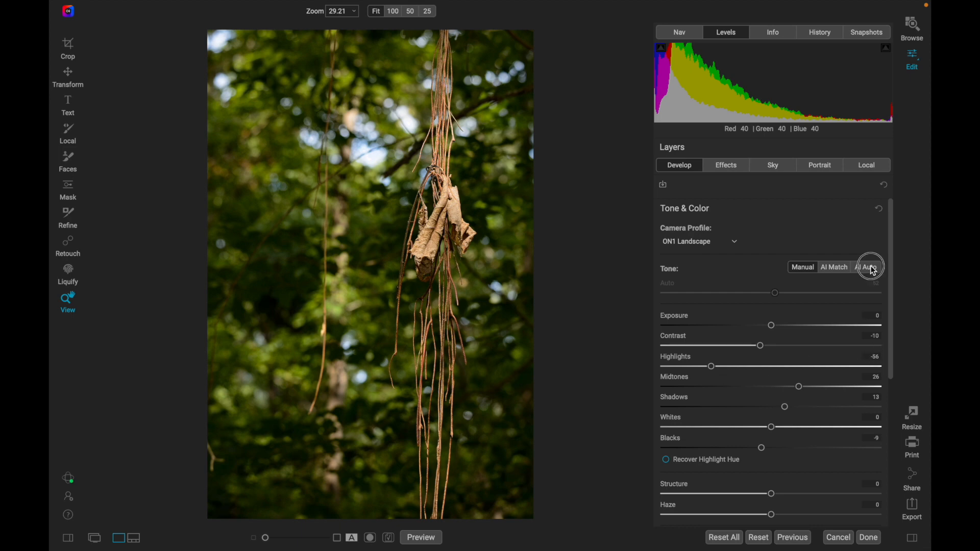
pyautogui.click(868, 267)
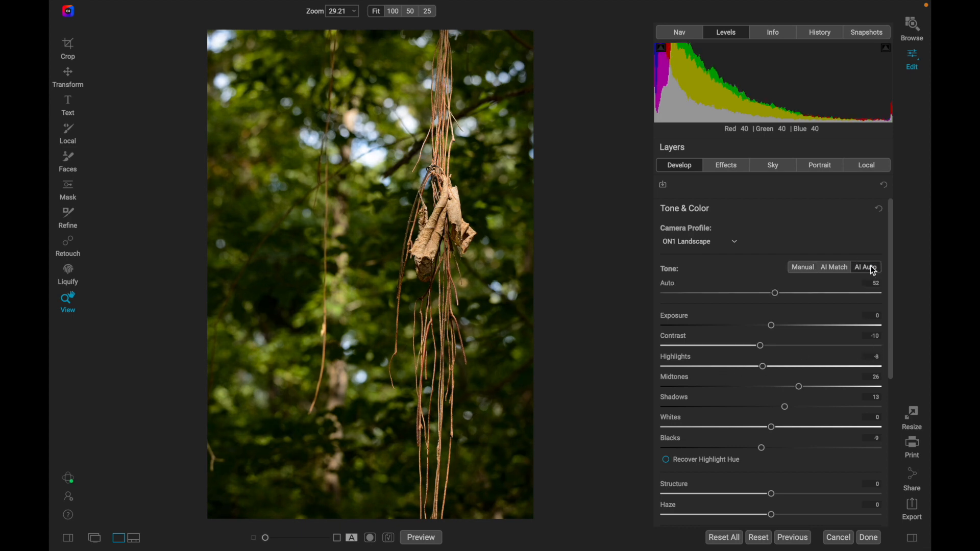
pyautogui.moveTo(836, 321)
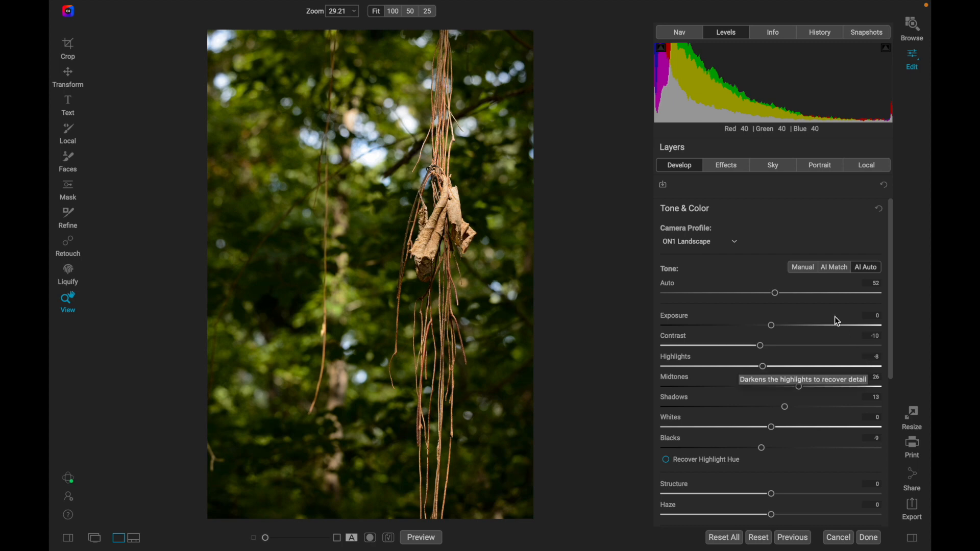
pyautogui.click(802, 267)
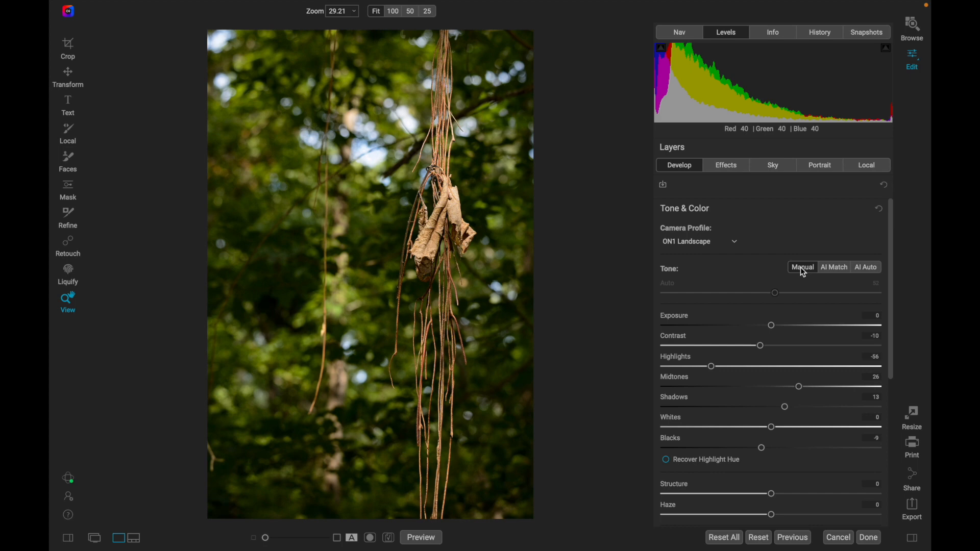
pyautogui.moveTo(857, 365)
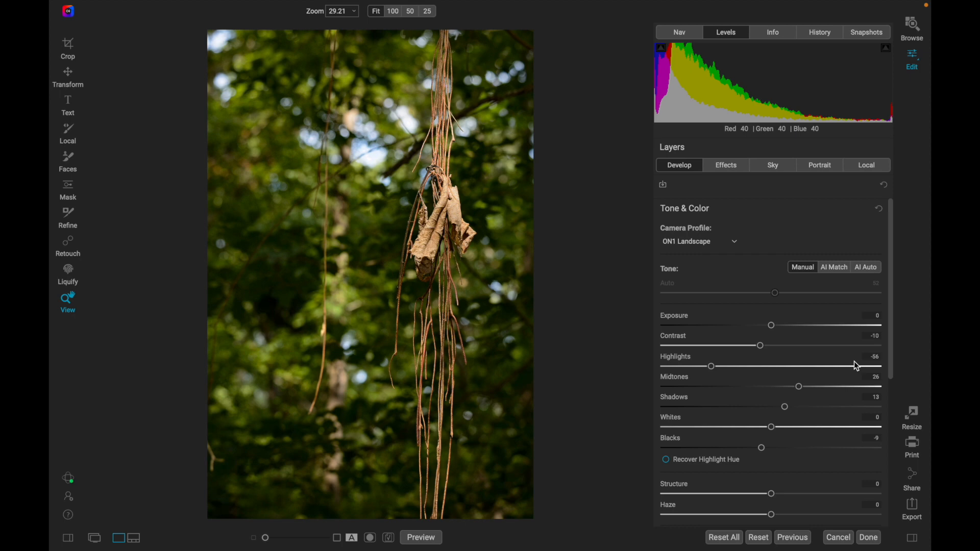
pyautogui.moveTo(833, 267)
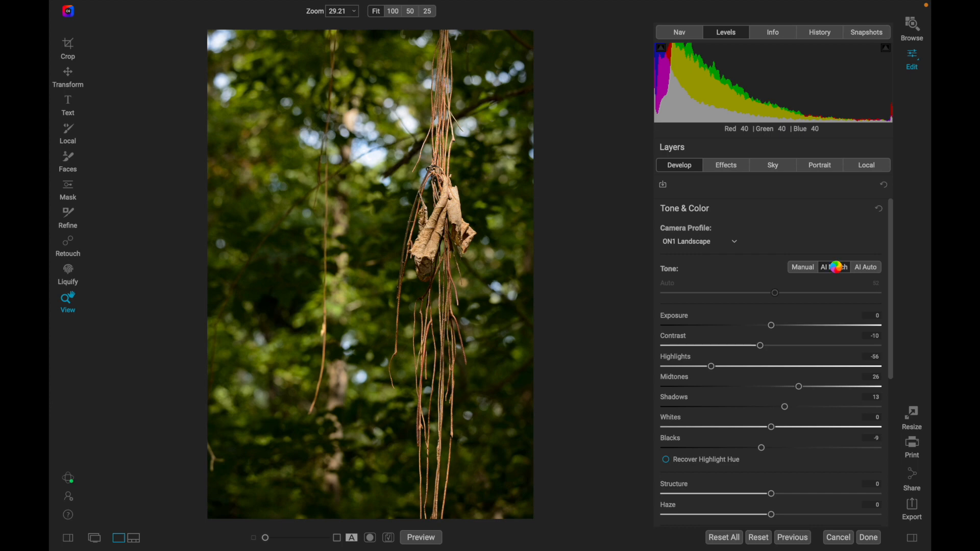
# Apply AI Match tone, darkening the forest background around the hanging leaf.
pyautogui.click(833, 266)
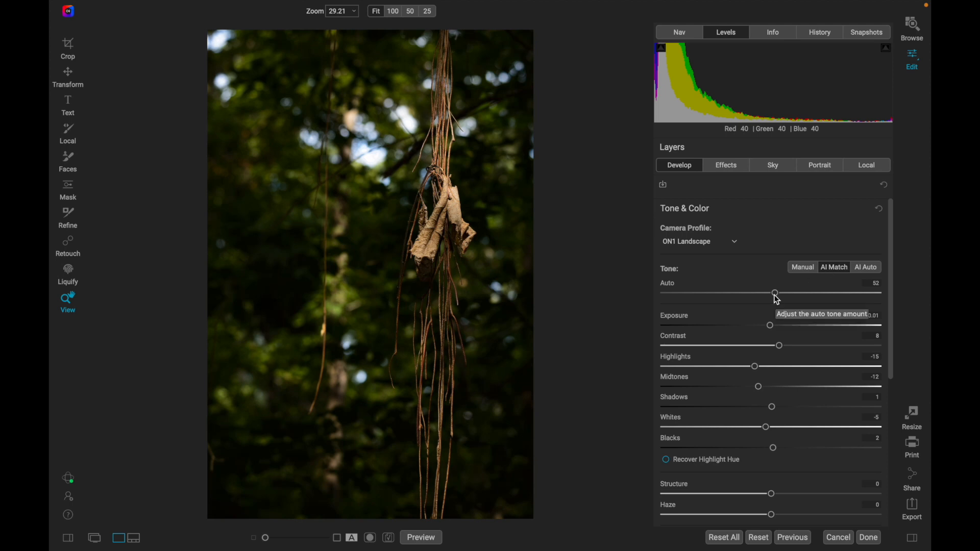
pyautogui.moveTo(831, 303)
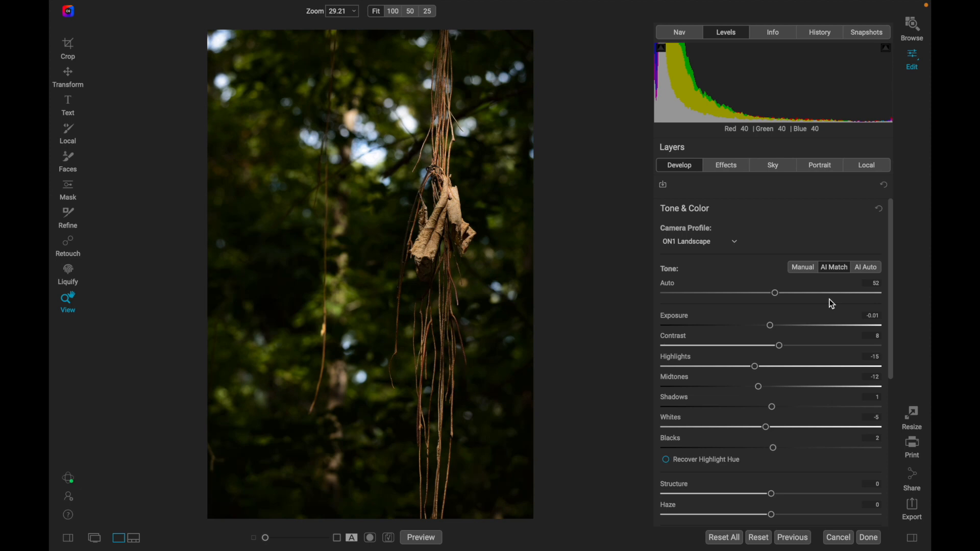
pyautogui.moveTo(670, 289)
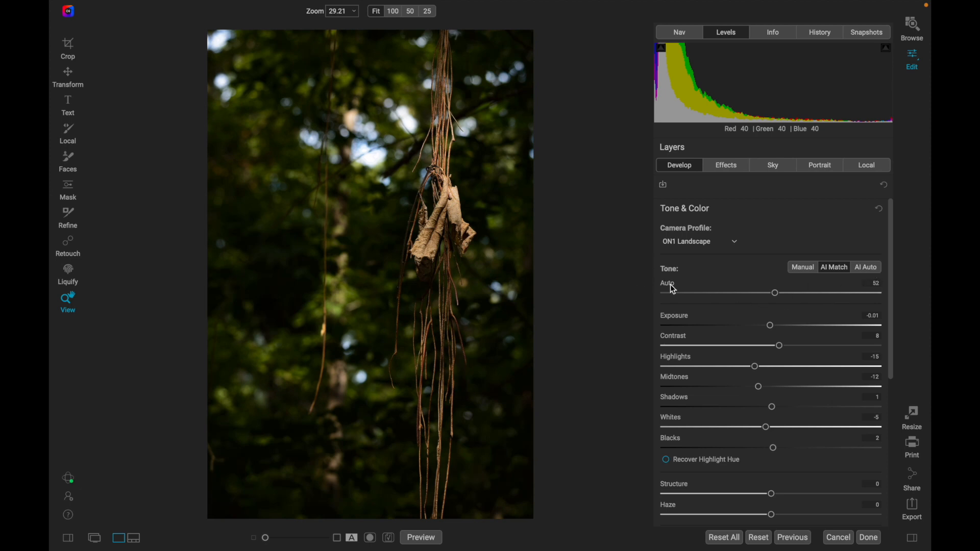
pyautogui.moveTo(789, 292)
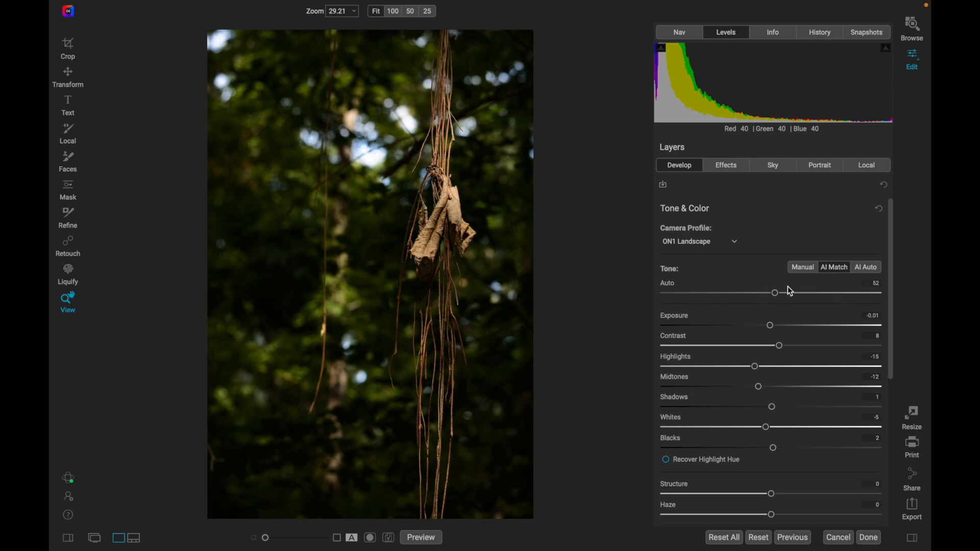
pyautogui.moveTo(859, 298)
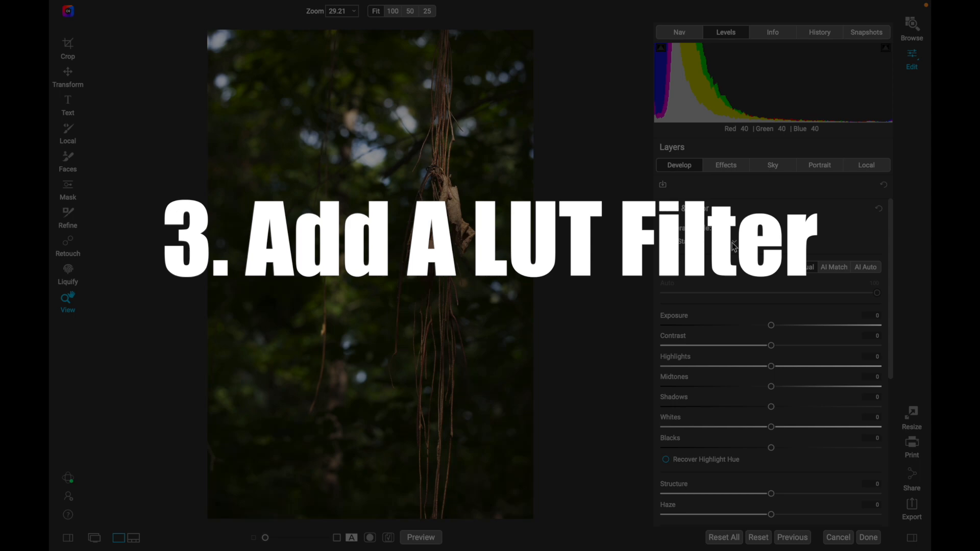
# Add a LUTs filter from the Effects Filters list, giving the photo a cool teal-green Blues grade.
pyautogui.click(726, 165)
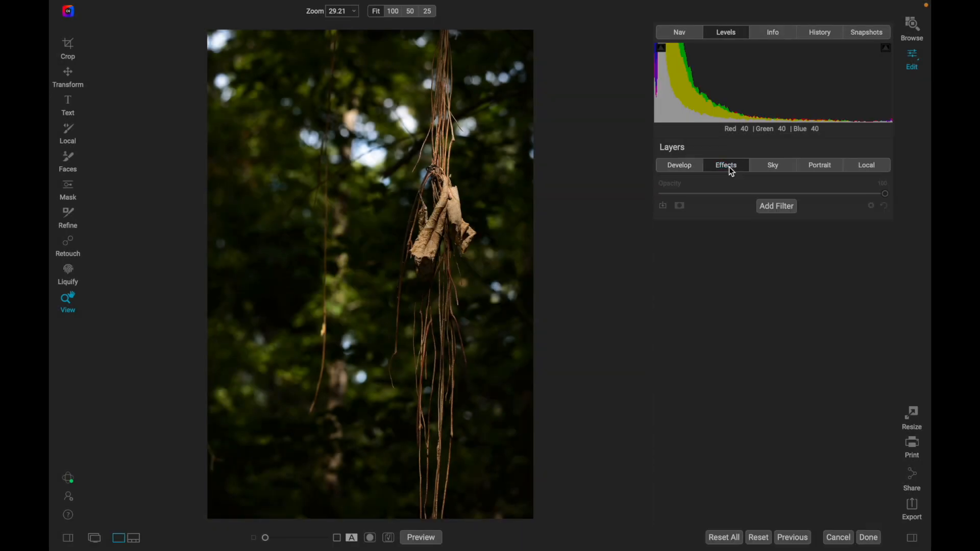
pyautogui.moveTo(784, 212)
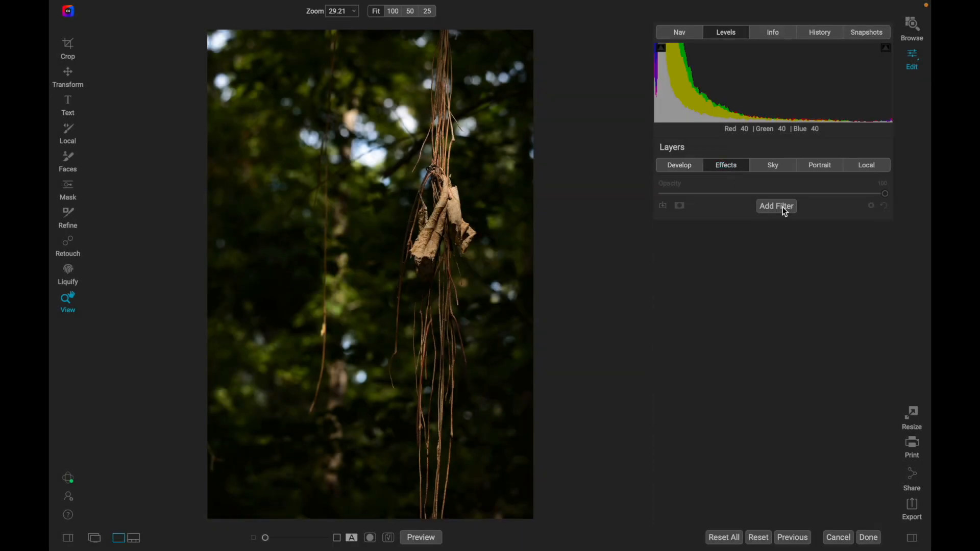
pyautogui.click(776, 205)
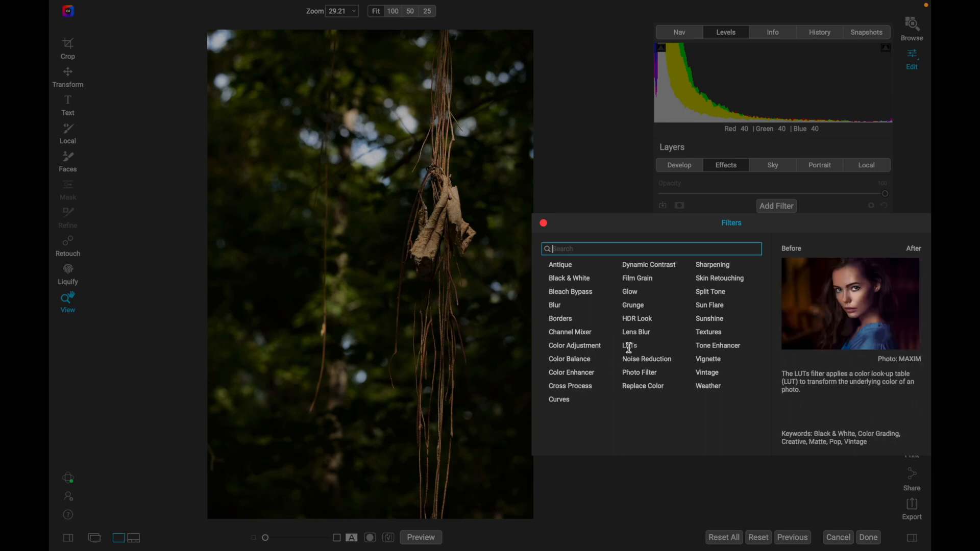
pyautogui.click(629, 345)
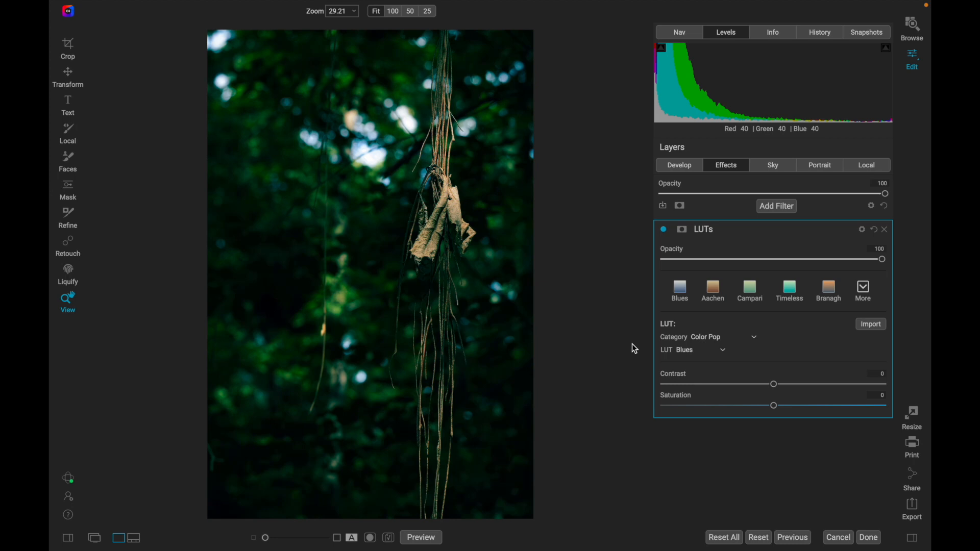
pyautogui.moveTo(769, 326)
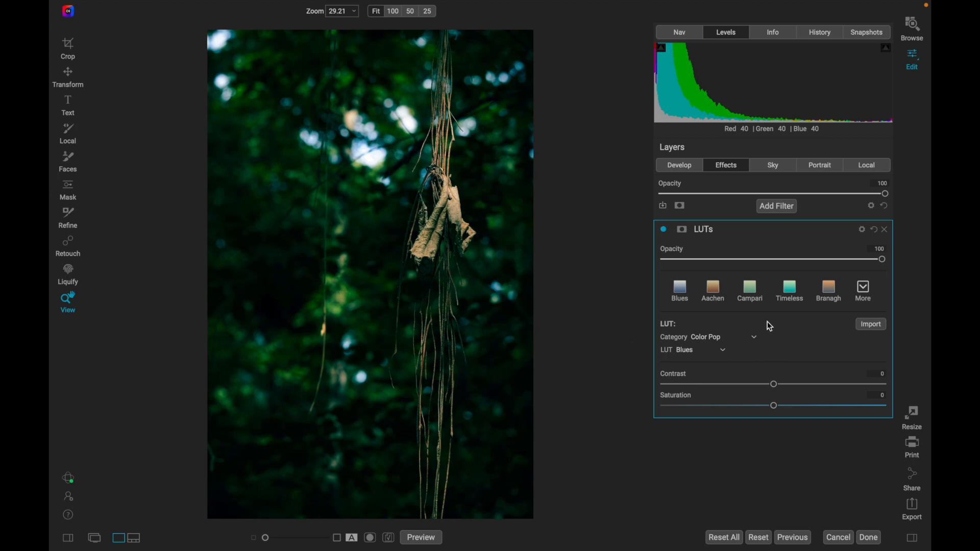
pyautogui.moveTo(789, 348)
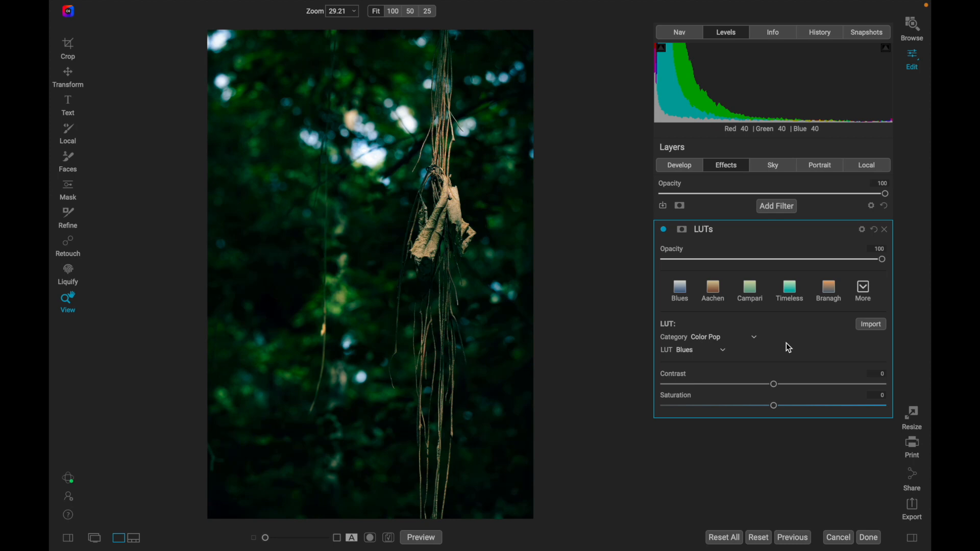
pyautogui.moveTo(763, 342)
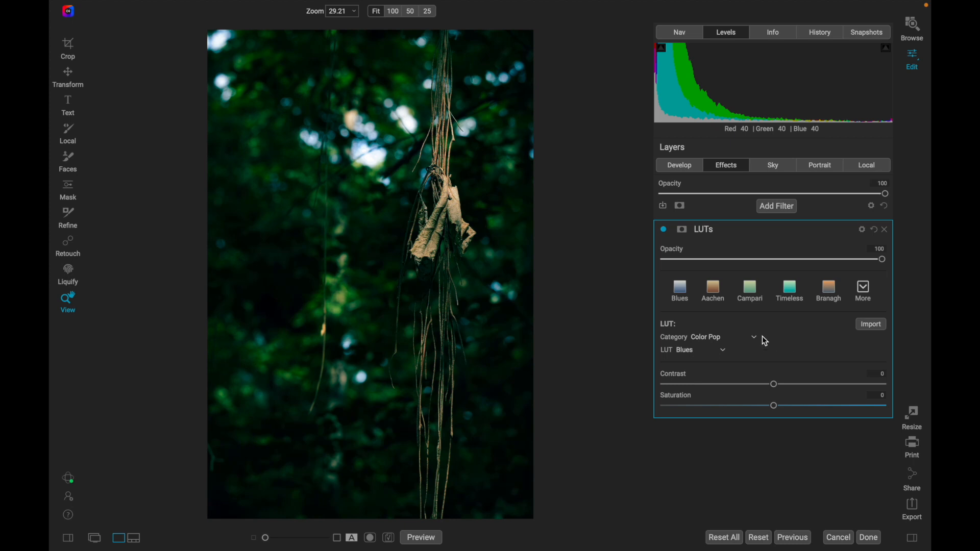
pyautogui.moveTo(668, 344)
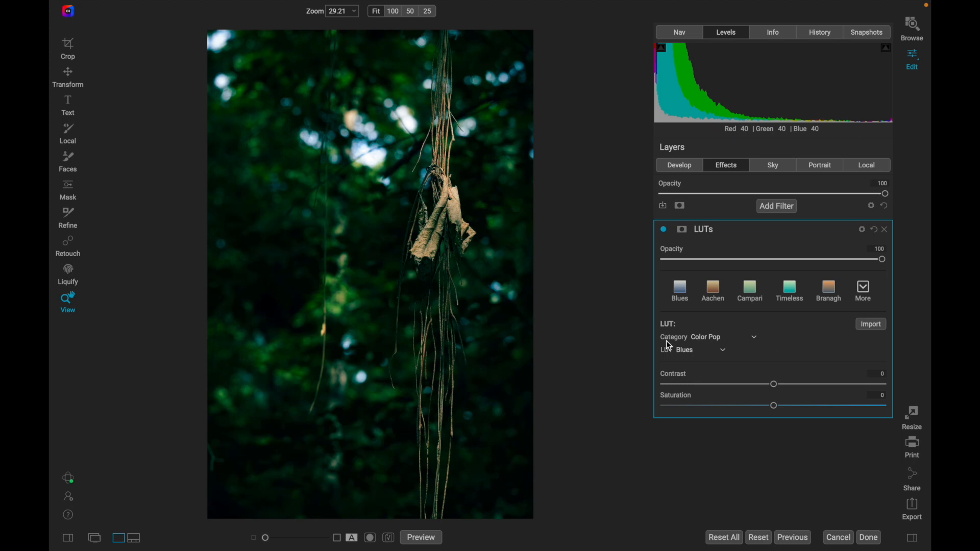
# Set the LUT category to Color Grading, applying its Aachen warm-brown look.
pyautogui.click(710, 337)
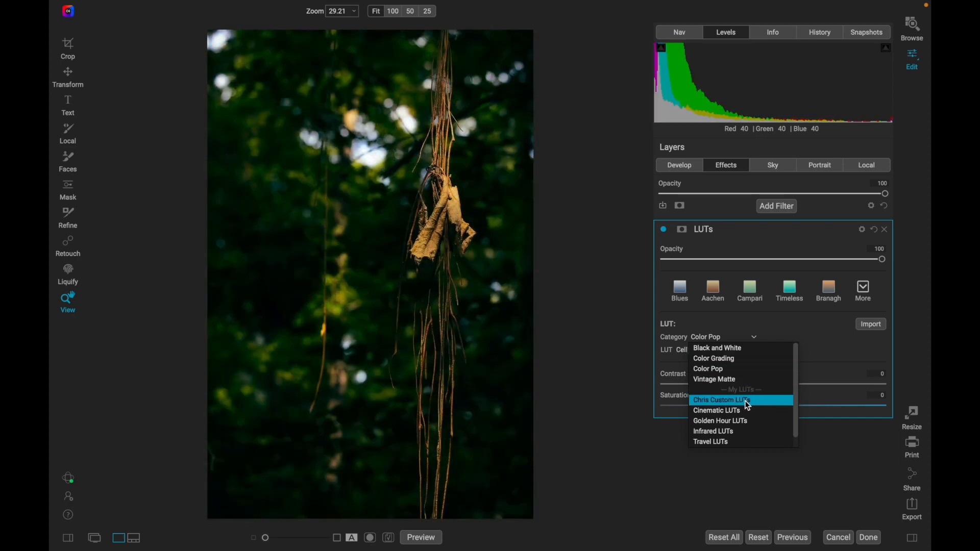
pyautogui.click(720, 420)
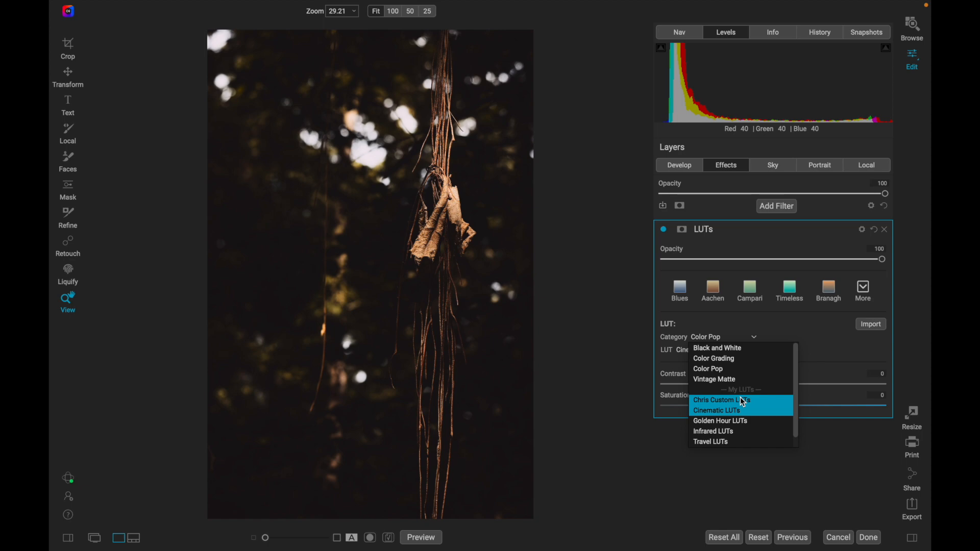
pyautogui.click(716, 348)
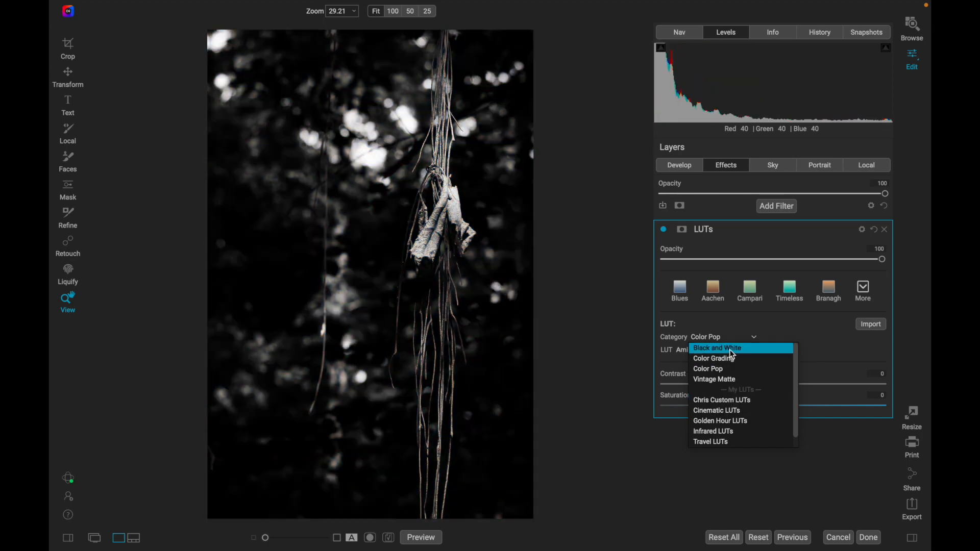
pyautogui.click(712, 358)
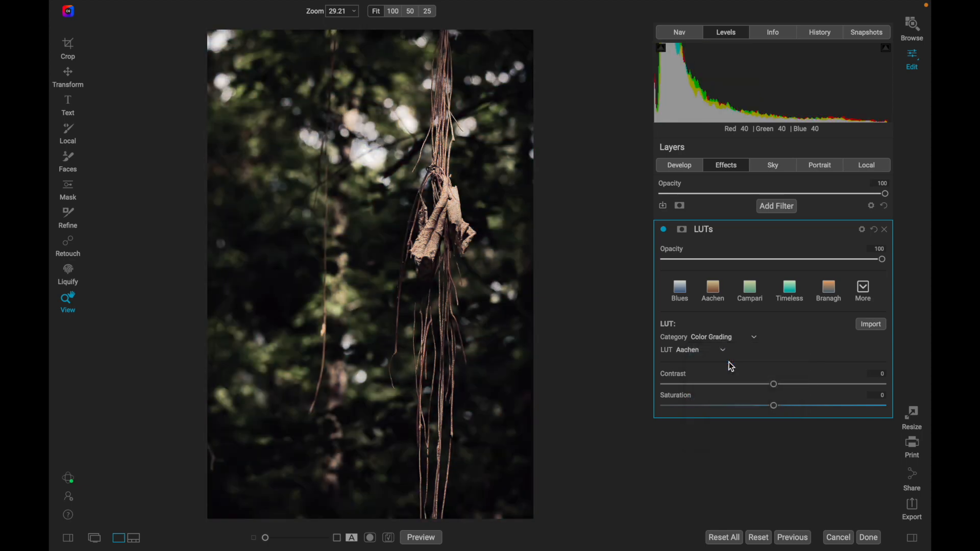
# Choose the Comfort LUT from the Color Grading set for a soft, muted look.
pyautogui.click(694, 349)
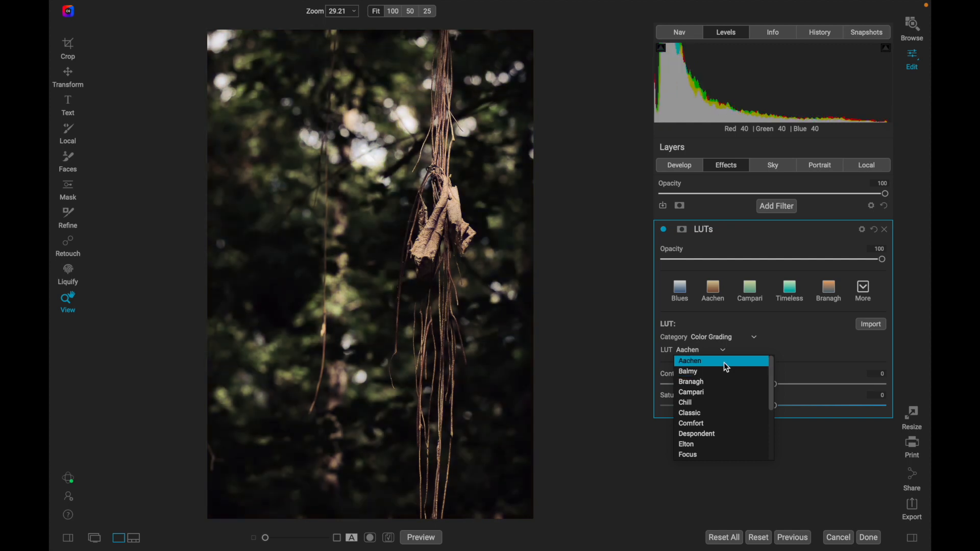
pyautogui.moveTo(691, 381)
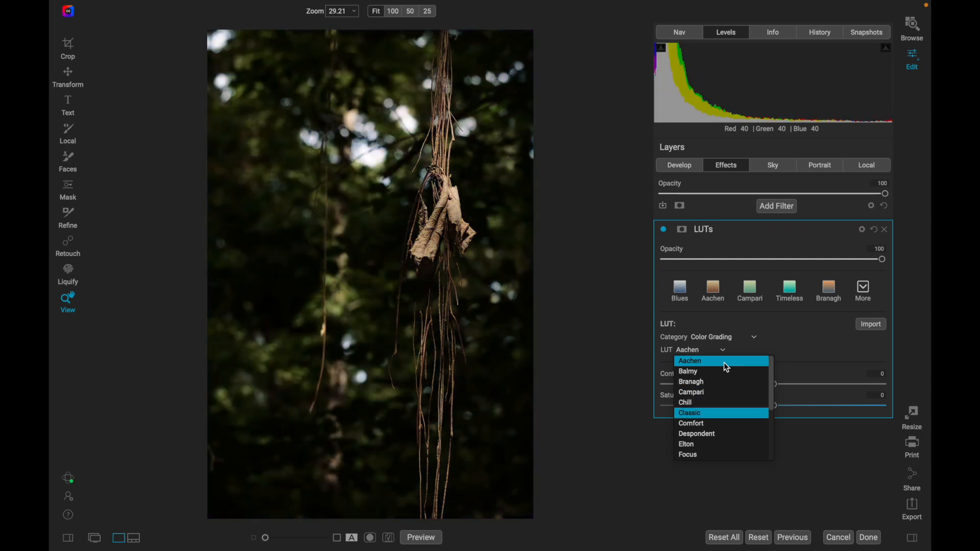
pyautogui.moveTo(695, 434)
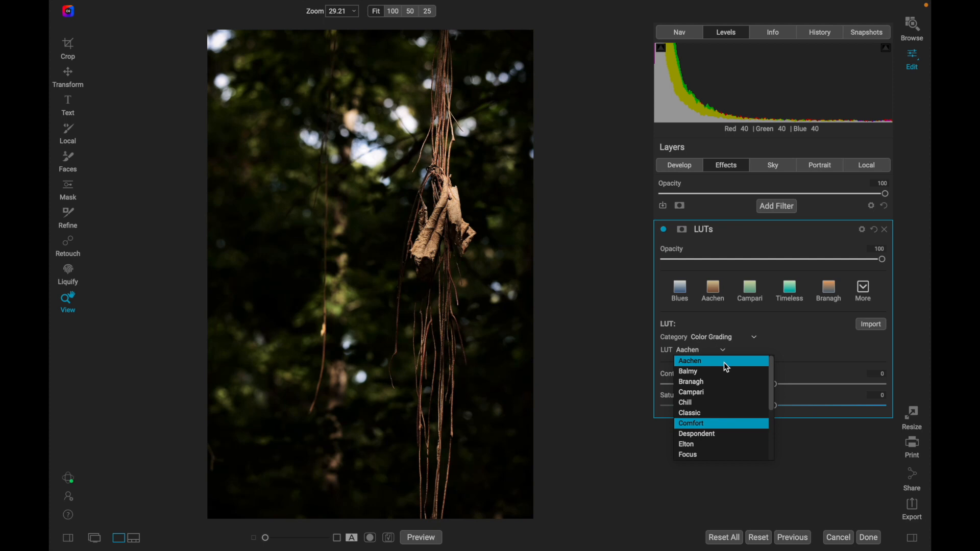
pyautogui.click(691, 423)
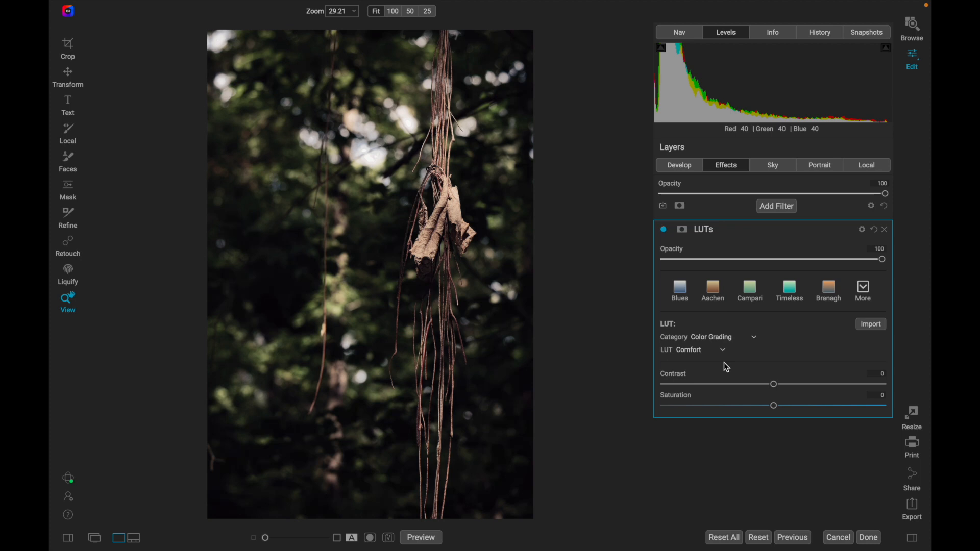
pyautogui.moveTo(773, 431)
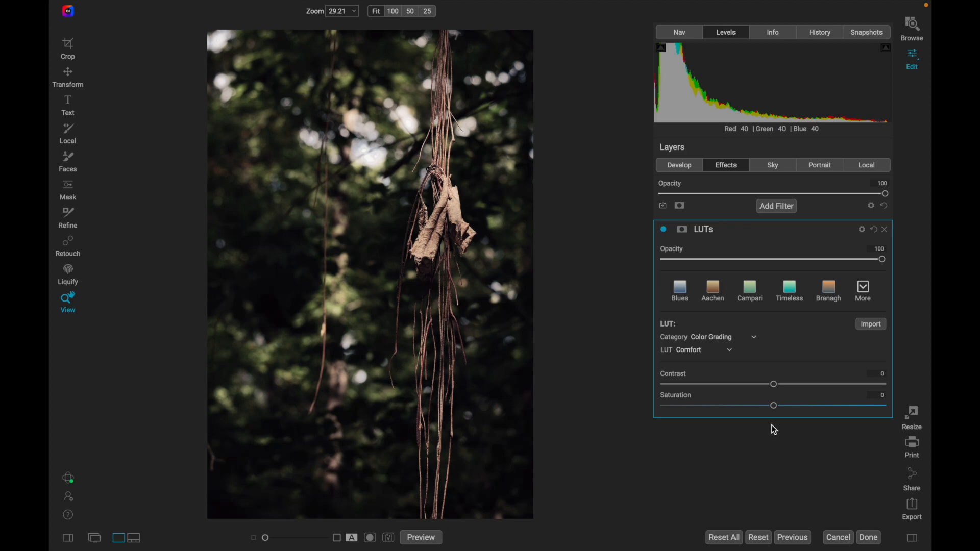
pyautogui.moveTo(670, 286)
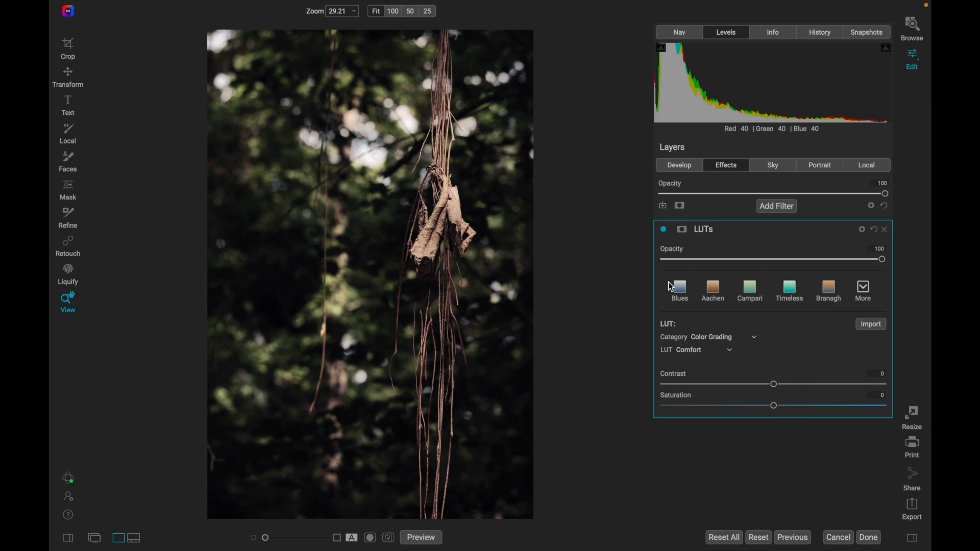
pyautogui.moveTo(772, 479)
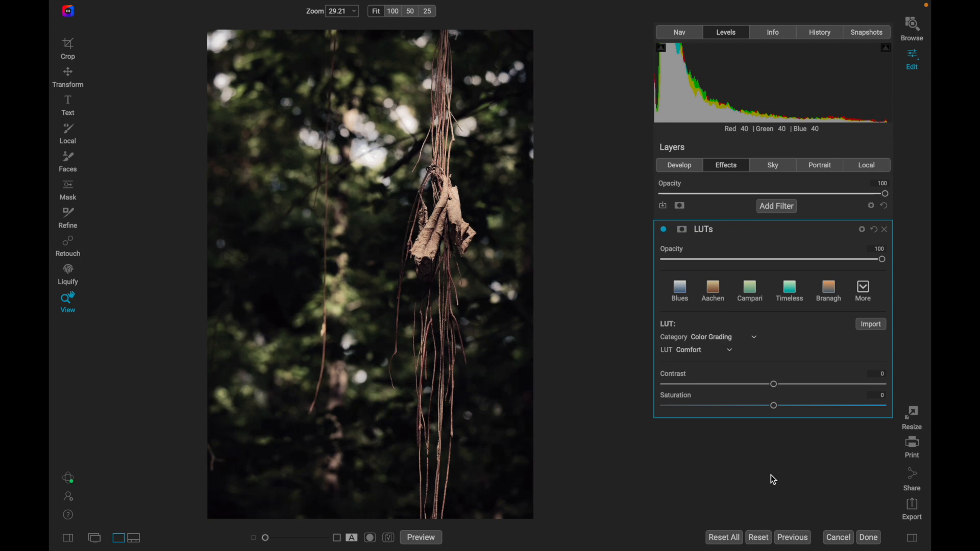
pyautogui.moveTo(878, 280)
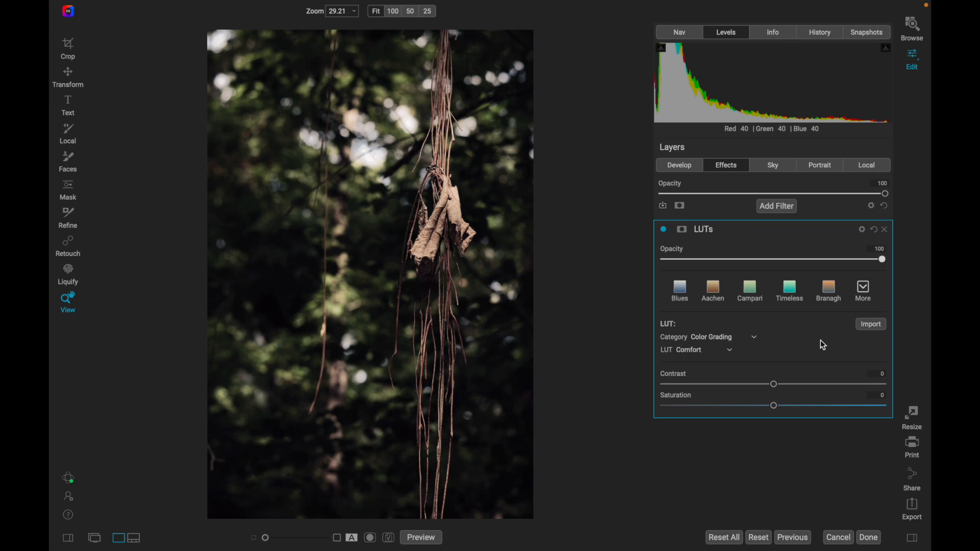
pyautogui.moveTo(885, 284)
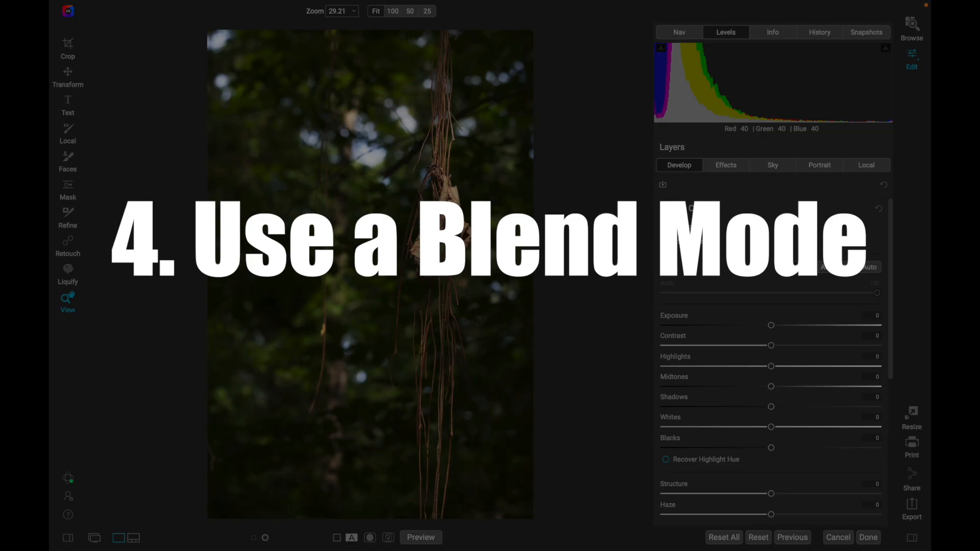
# Show the LUTs filter's Blending Options via its gear icon, still Normal on all tones.
pyautogui.click(726, 165)
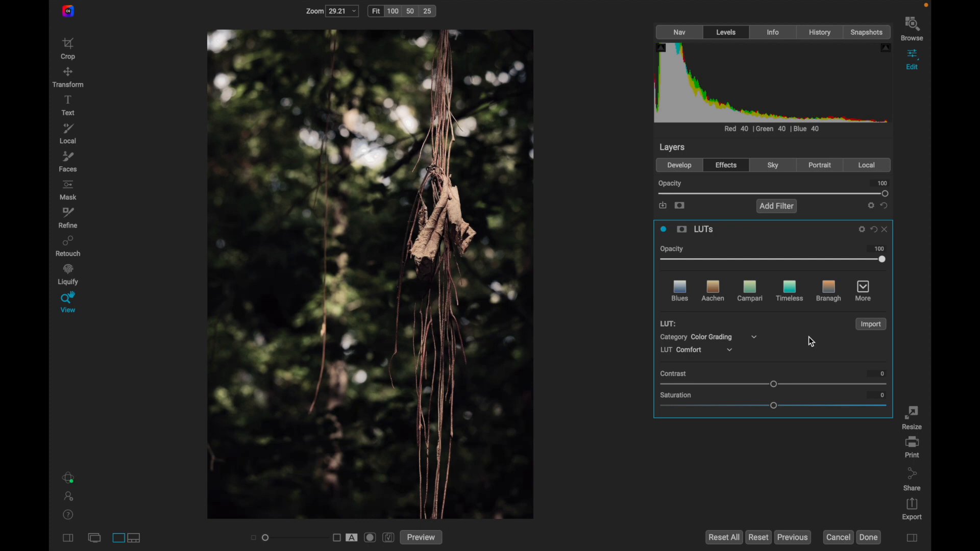
pyautogui.moveTo(862, 232)
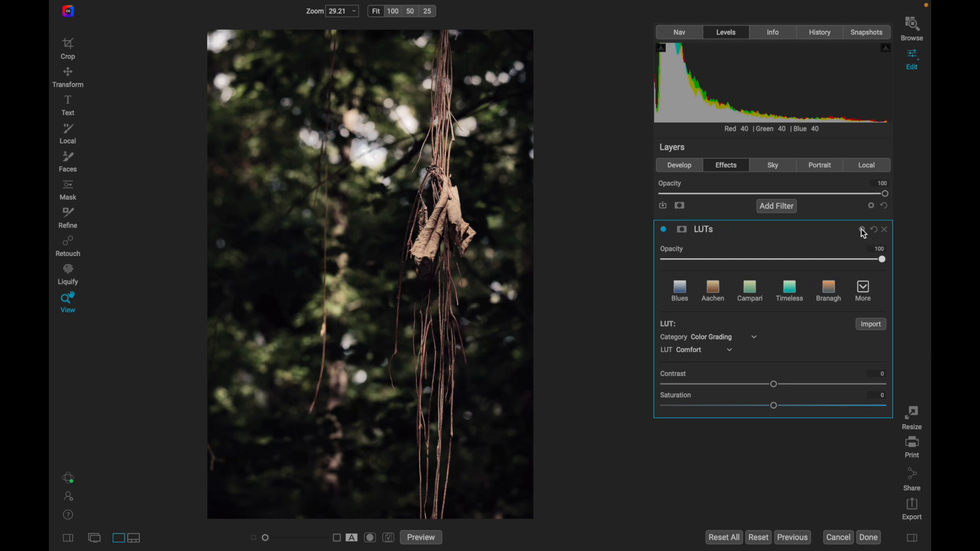
pyautogui.click(858, 229)
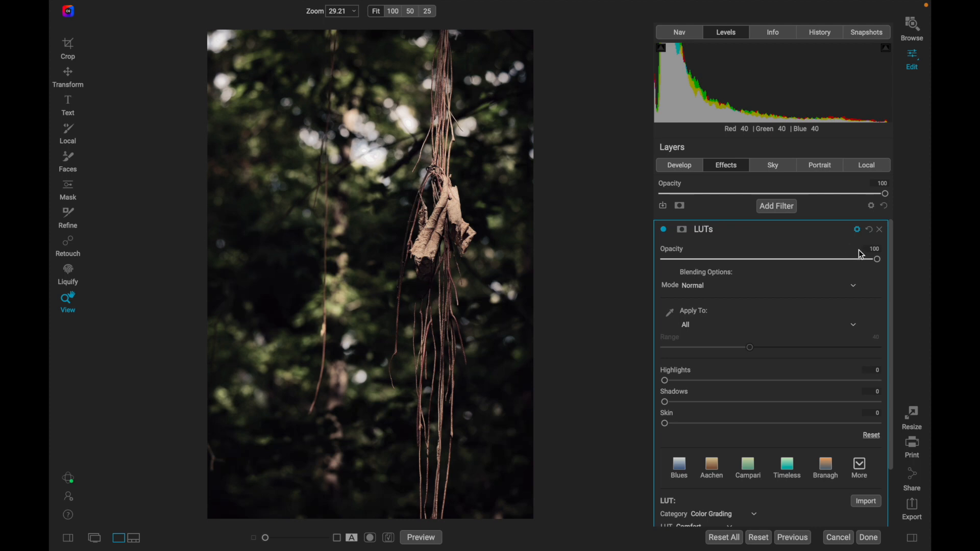
pyautogui.moveTo(835, 236)
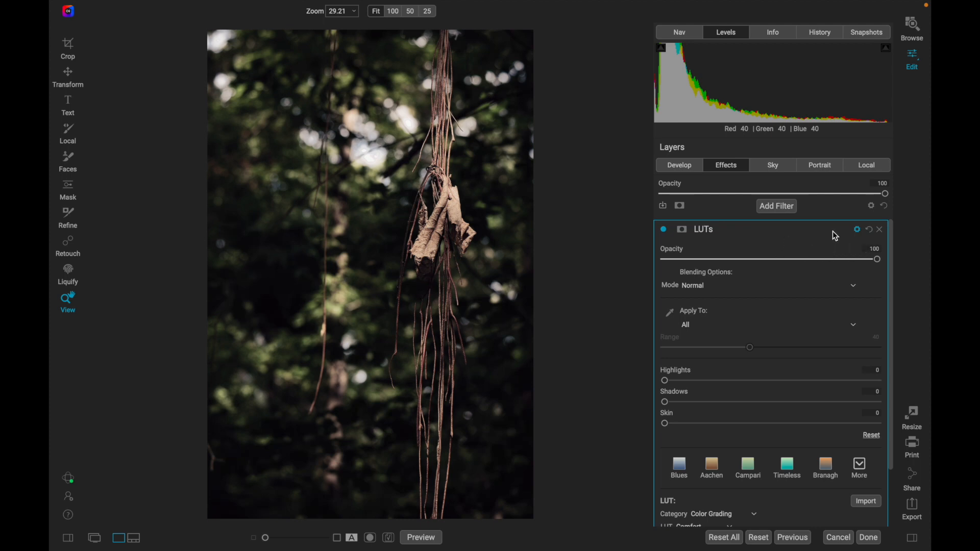
pyautogui.moveTo(842, 229)
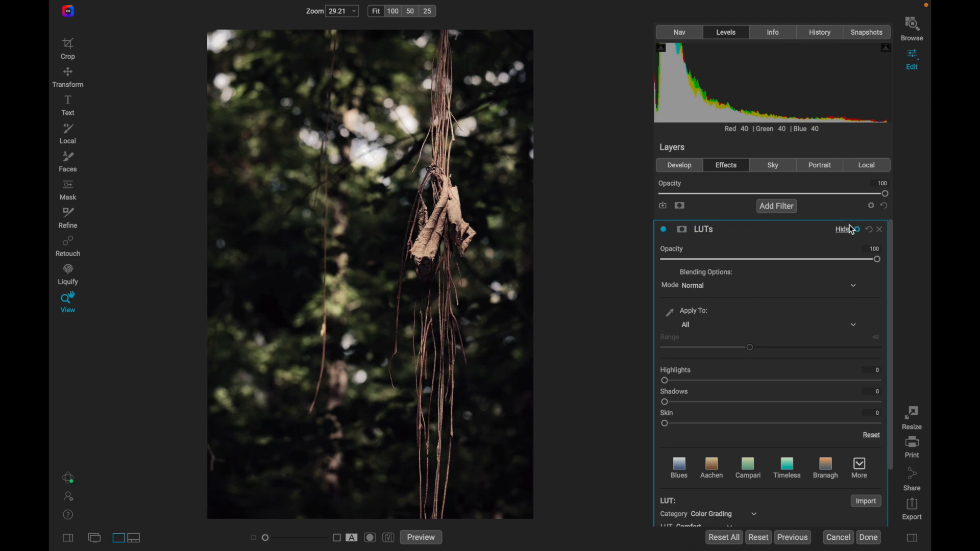
pyautogui.moveTo(781, 236)
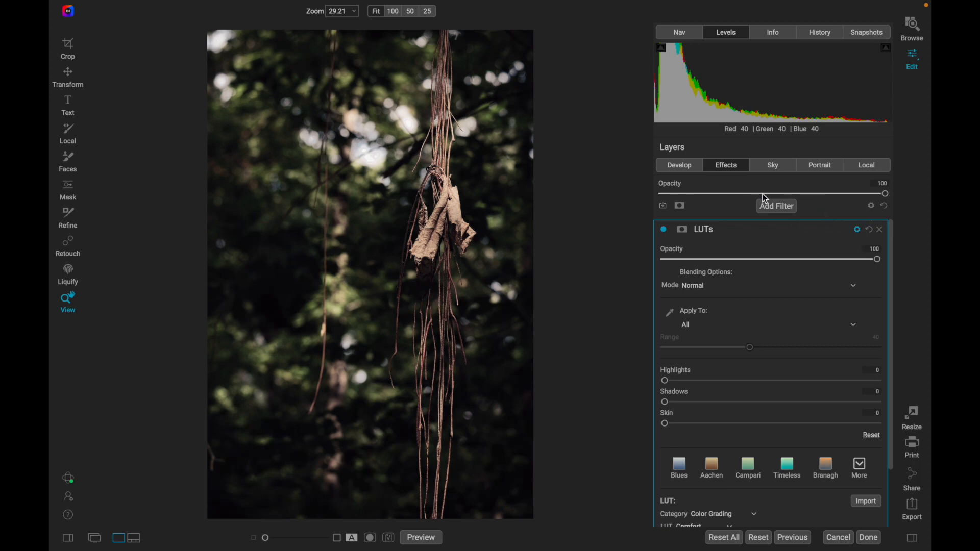
pyautogui.moveTo(876, 208)
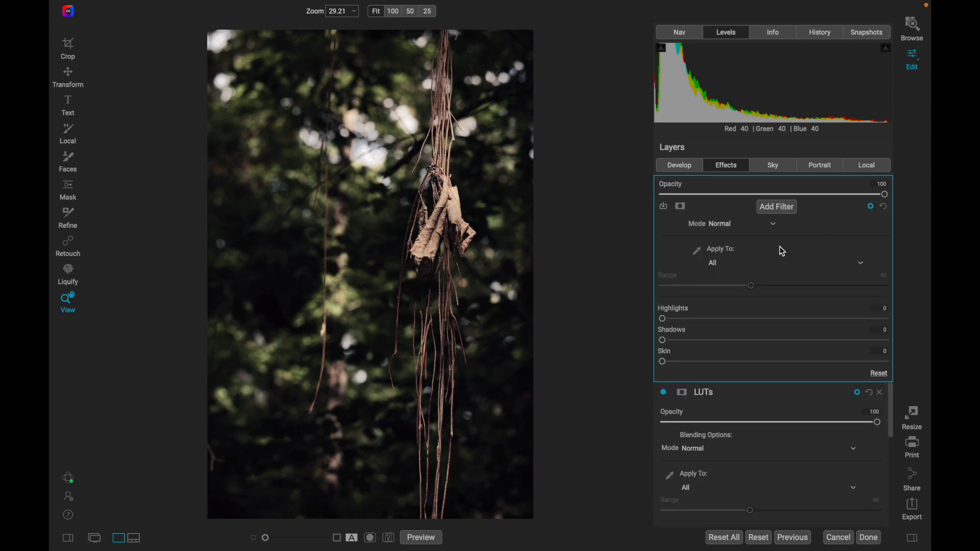
pyautogui.moveTo(716, 228)
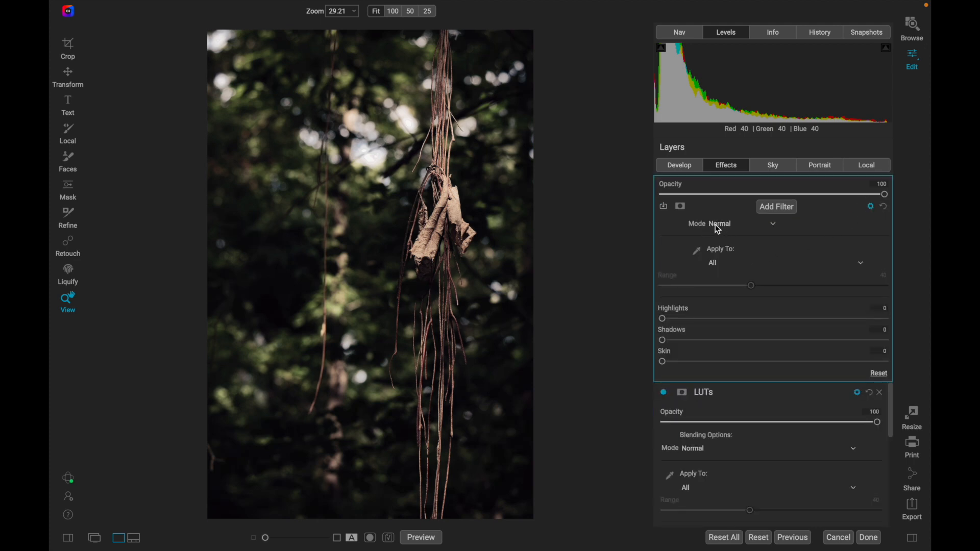
pyautogui.moveTo(802, 150)
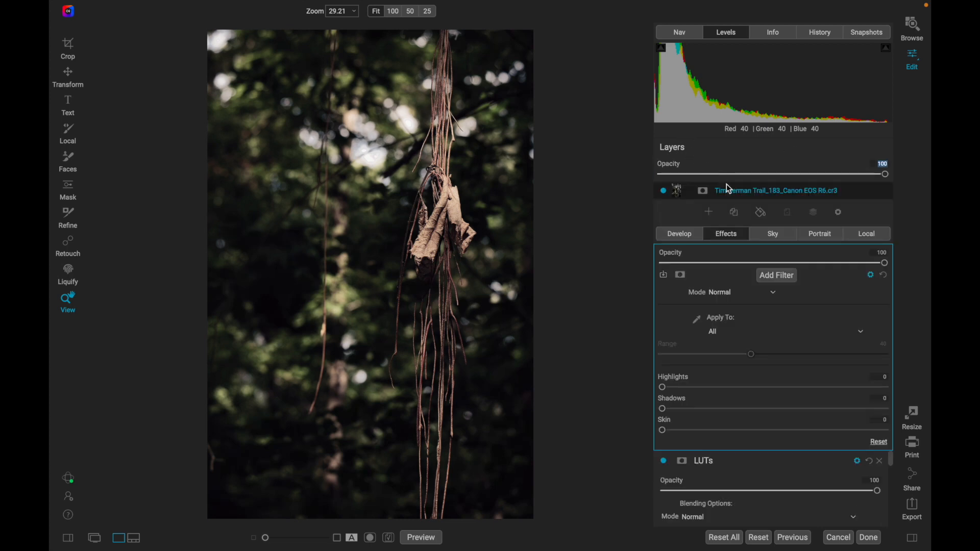
pyautogui.moveTo(842, 217)
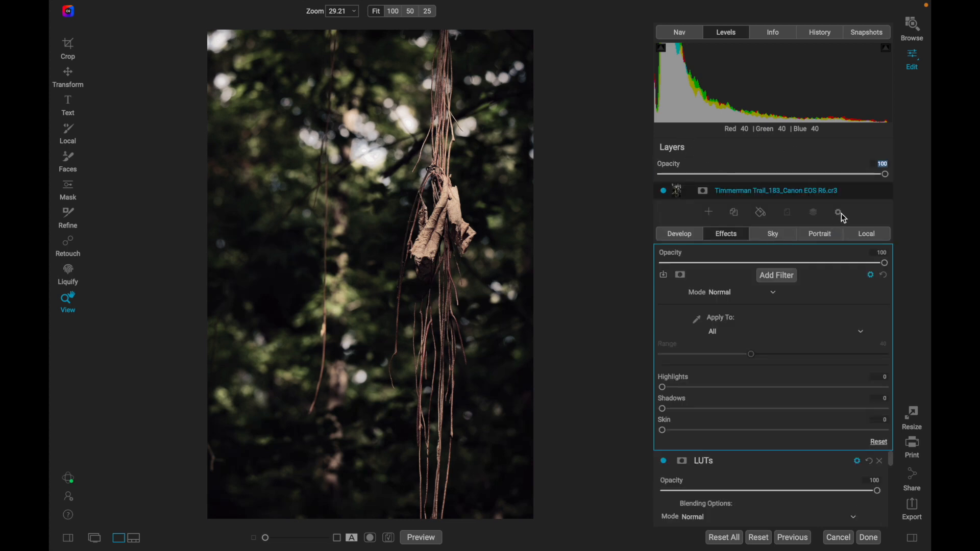
# Browse the Effects layer's blend modes and close them, leaving the layer at Normal.
pyautogui.click(838, 212)
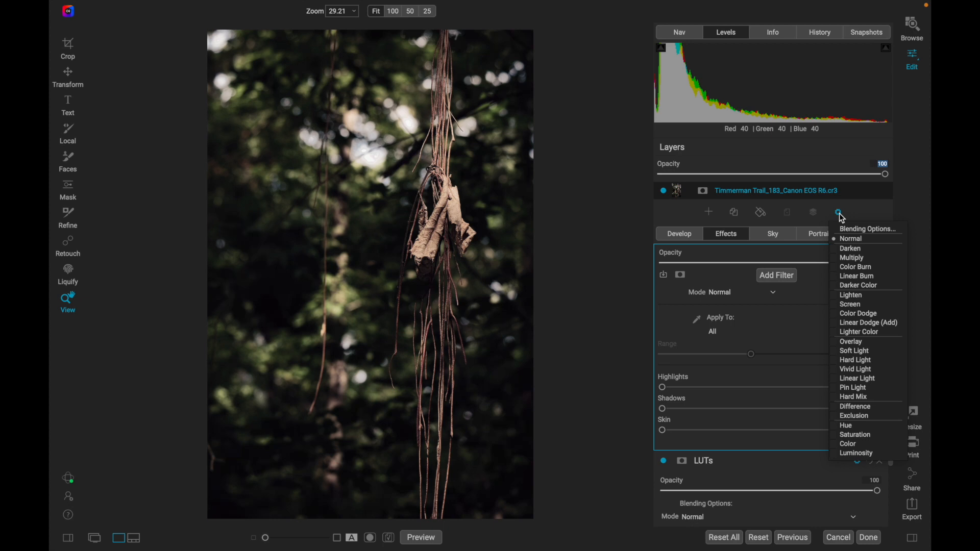
pyautogui.click(838, 212)
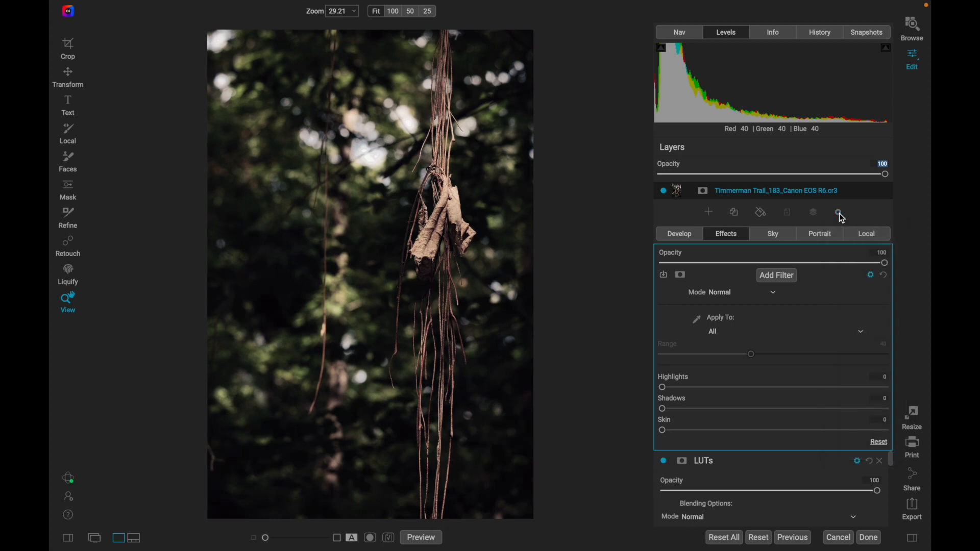
pyautogui.moveTo(676, 194)
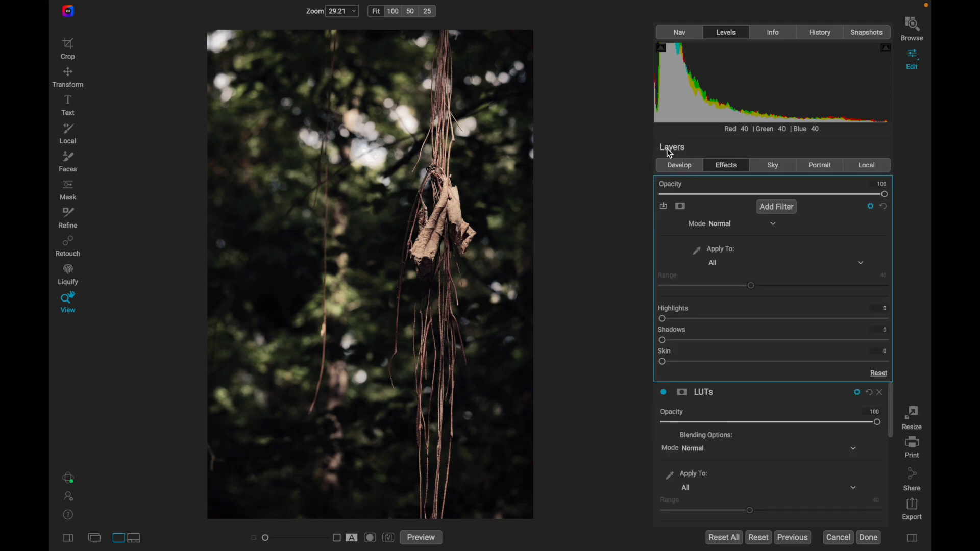
pyautogui.moveTo(839, 239)
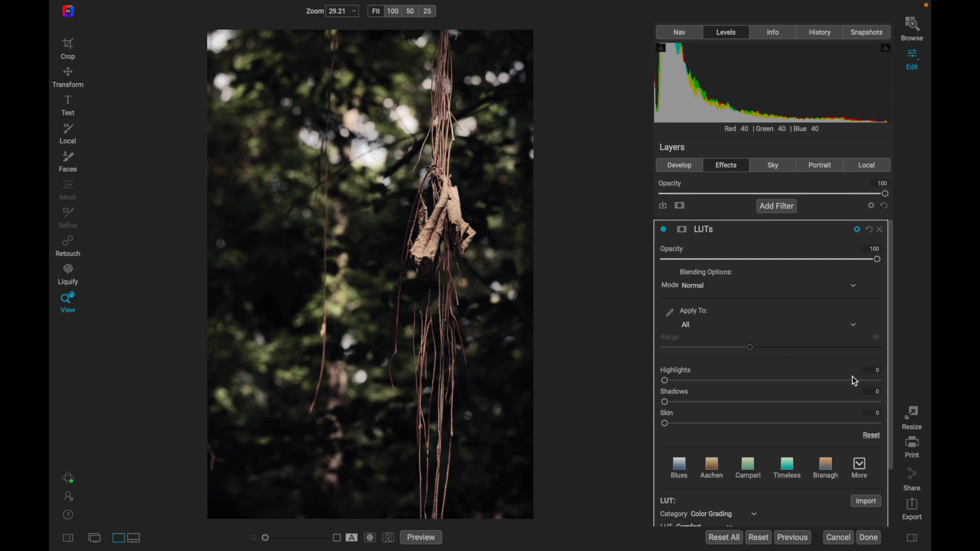
pyautogui.moveTo(805, 325)
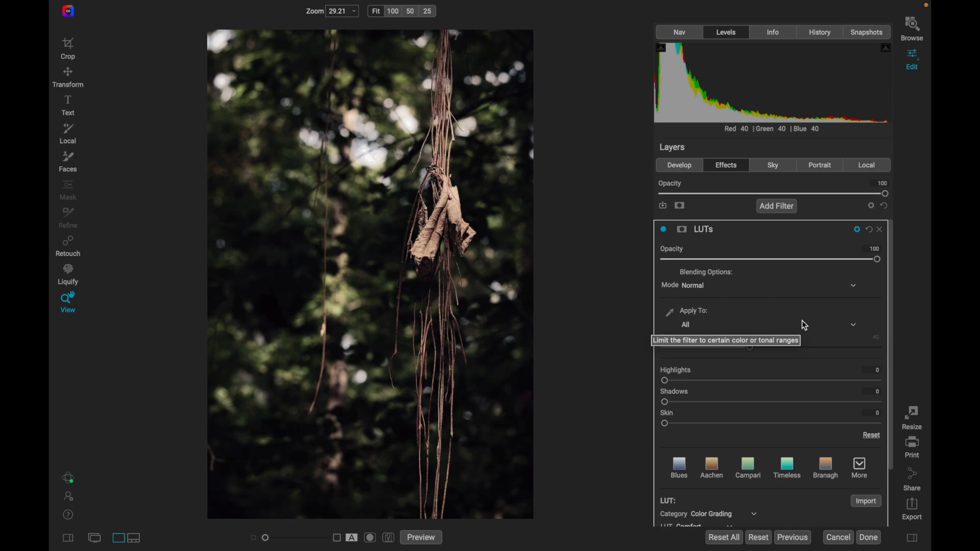
pyautogui.moveTo(808, 307)
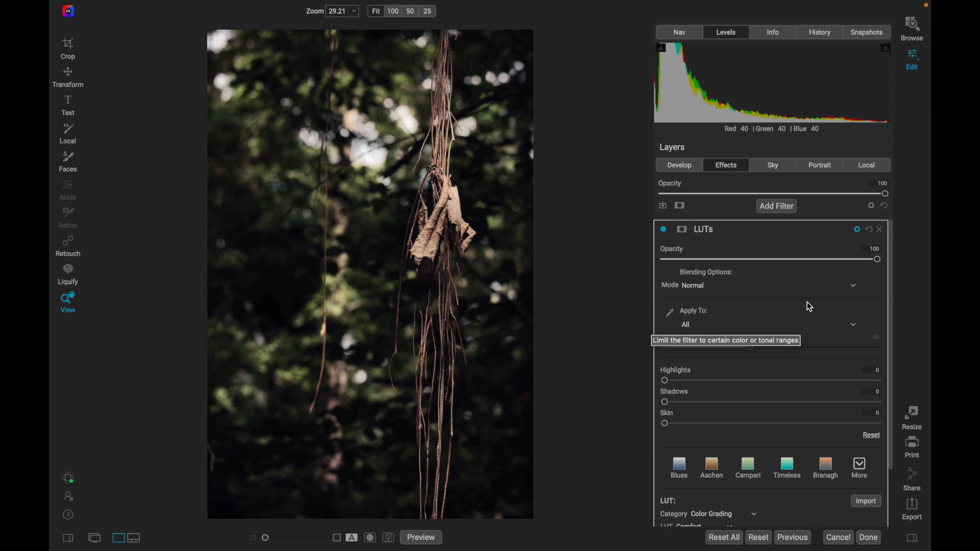
pyautogui.moveTo(854, 285)
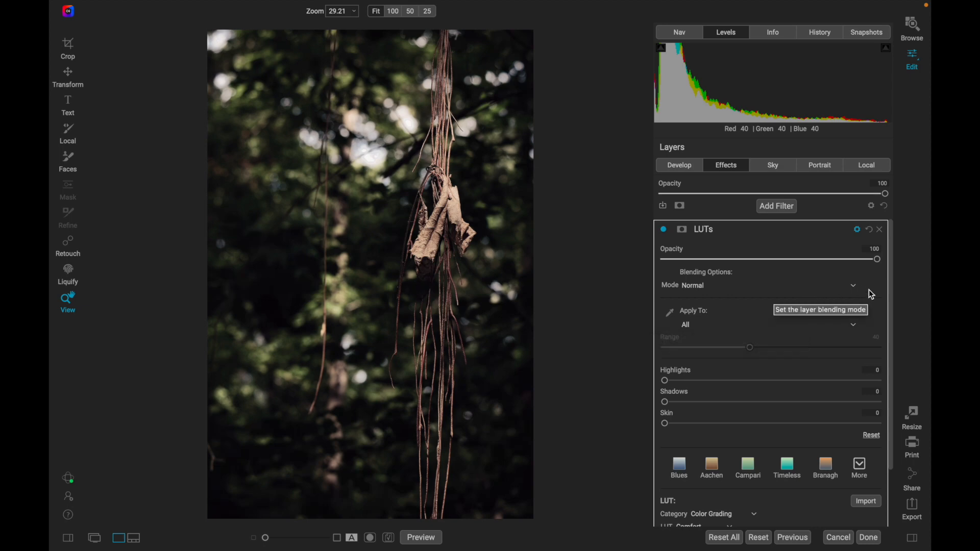
pyautogui.moveTo(869, 286)
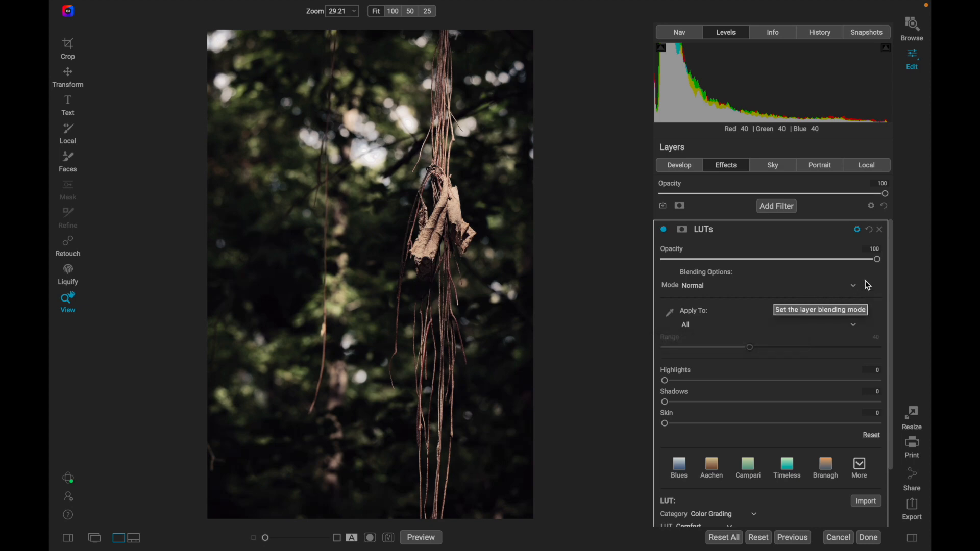
pyautogui.moveTo(750, 286)
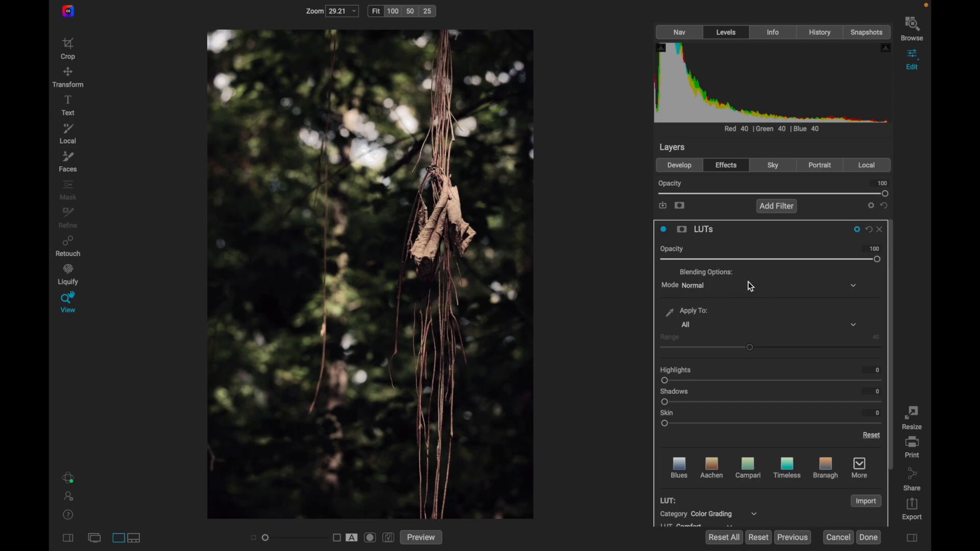
# Switch the LUTs filter's blend mode from Normal to Pin Light after previewing other modes.
pyautogui.click(853, 285)
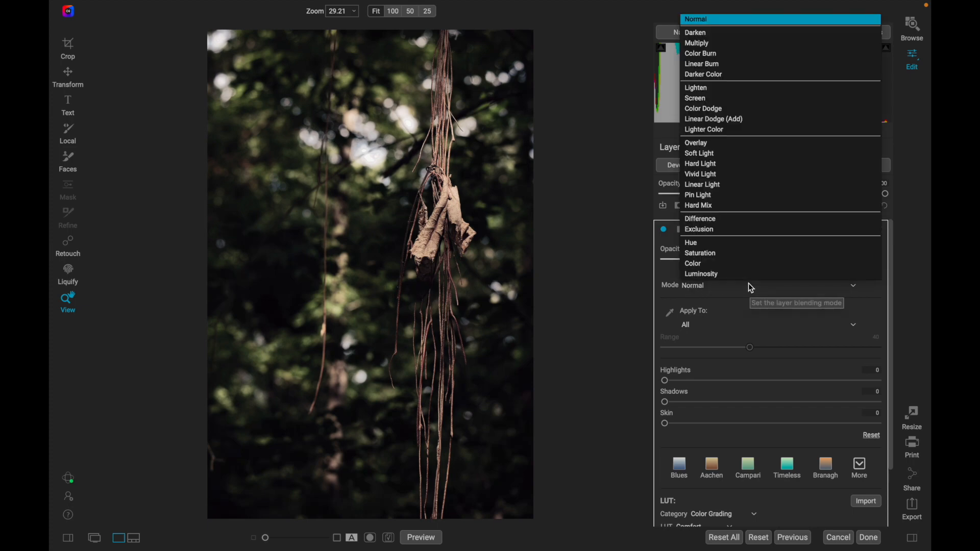
pyautogui.moveTo(749, 286)
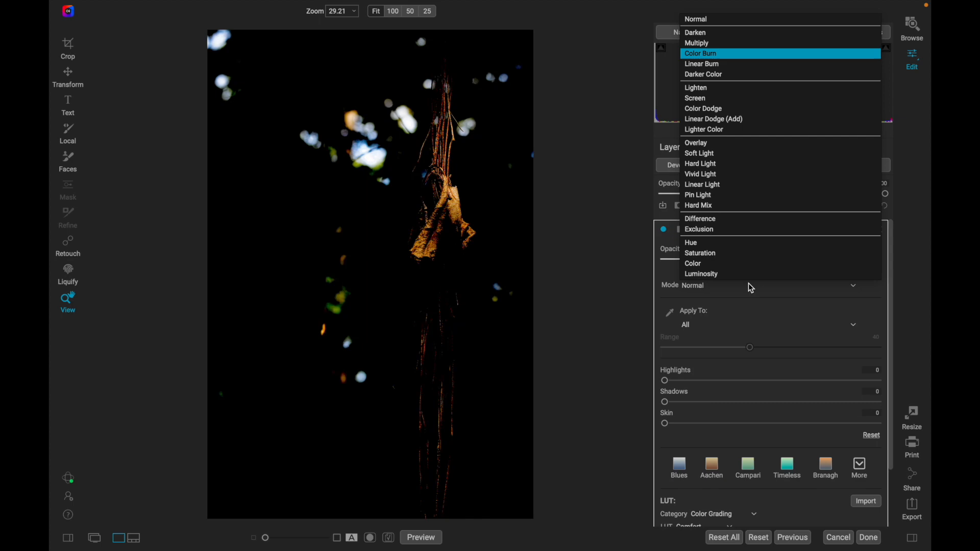
pyautogui.click(696, 87)
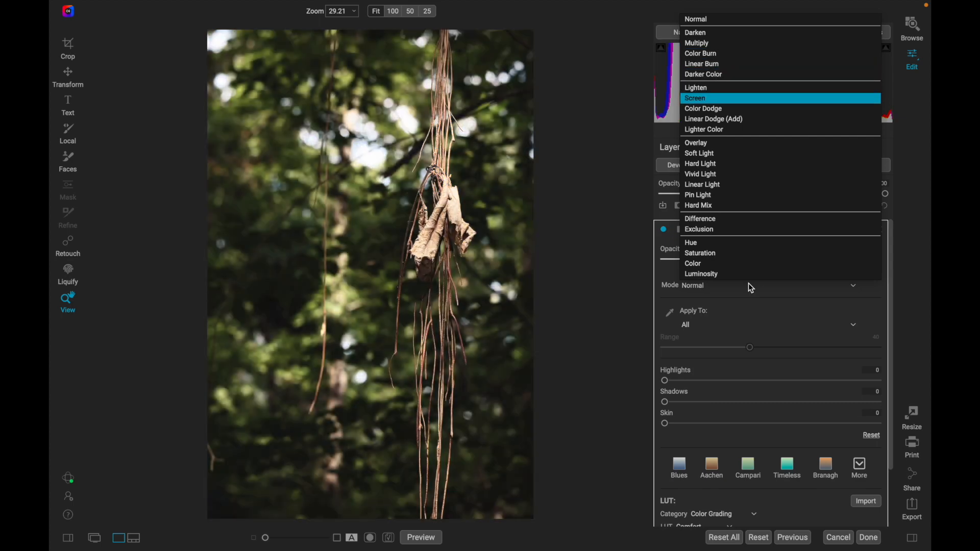
pyautogui.moveTo(704, 129)
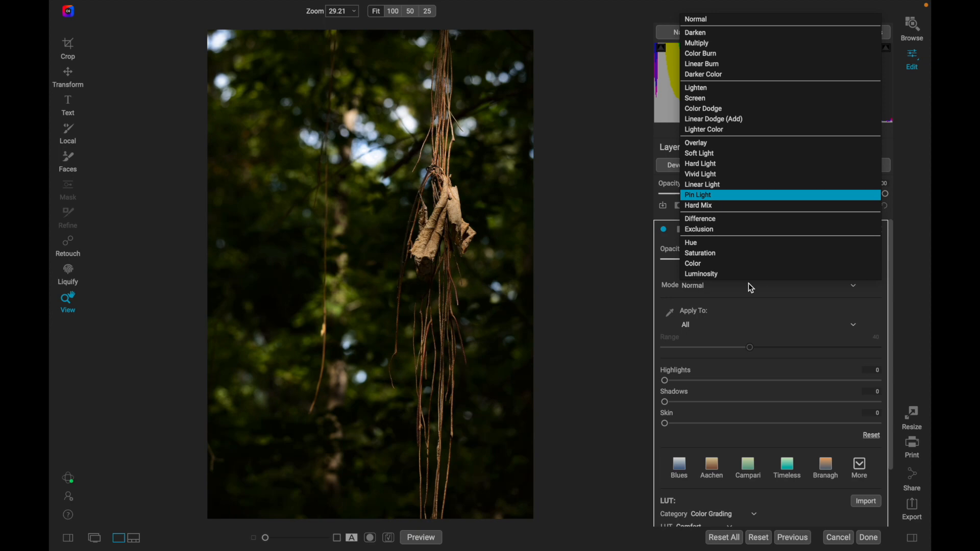
pyautogui.click(698, 195)
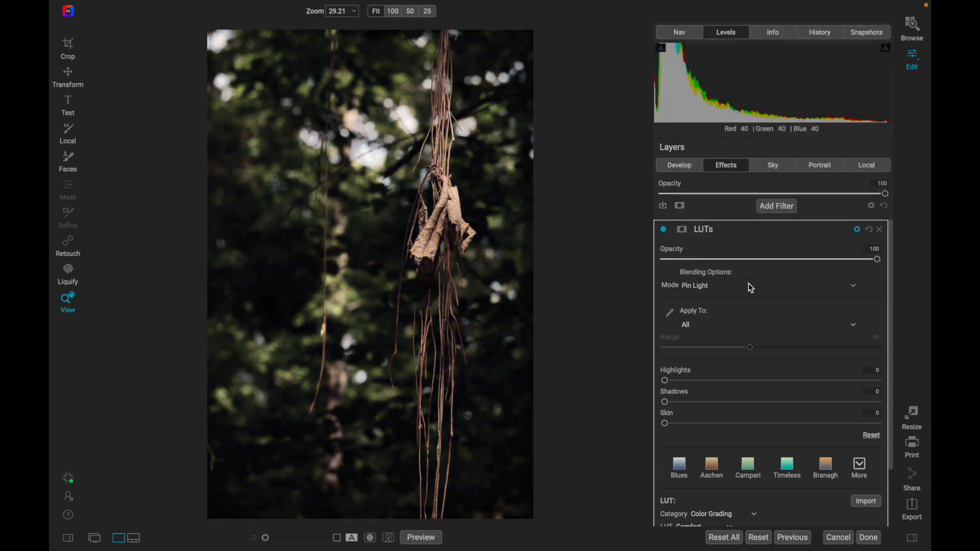
pyautogui.click(663, 228)
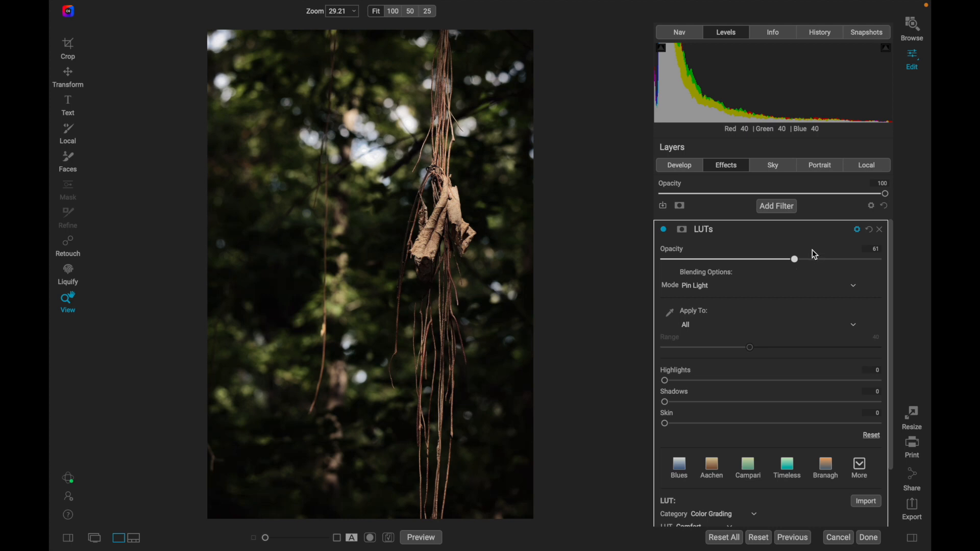
pyautogui.moveTo(698, 298)
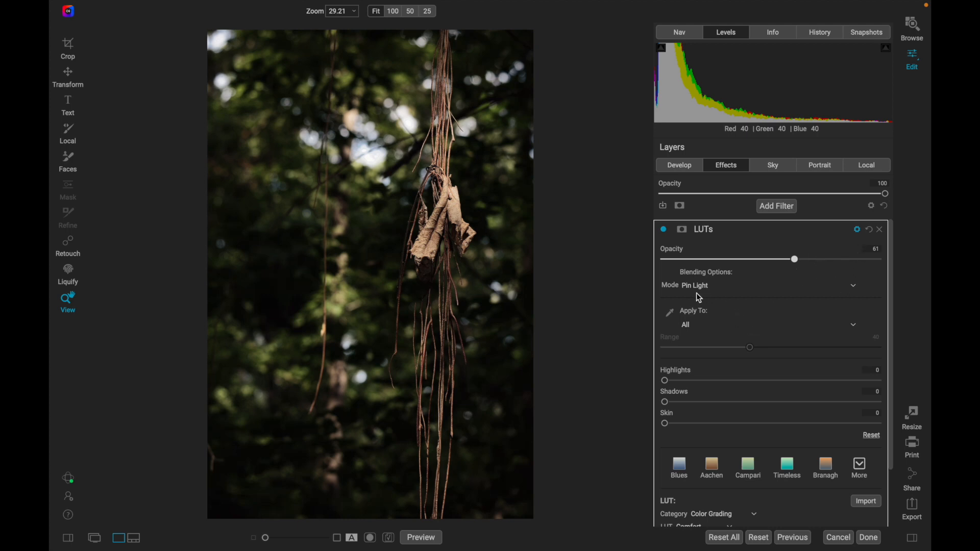
# Lower the LUTs filter opacity to 61 and reopen its blend mode list.
pyautogui.scroll(-3)
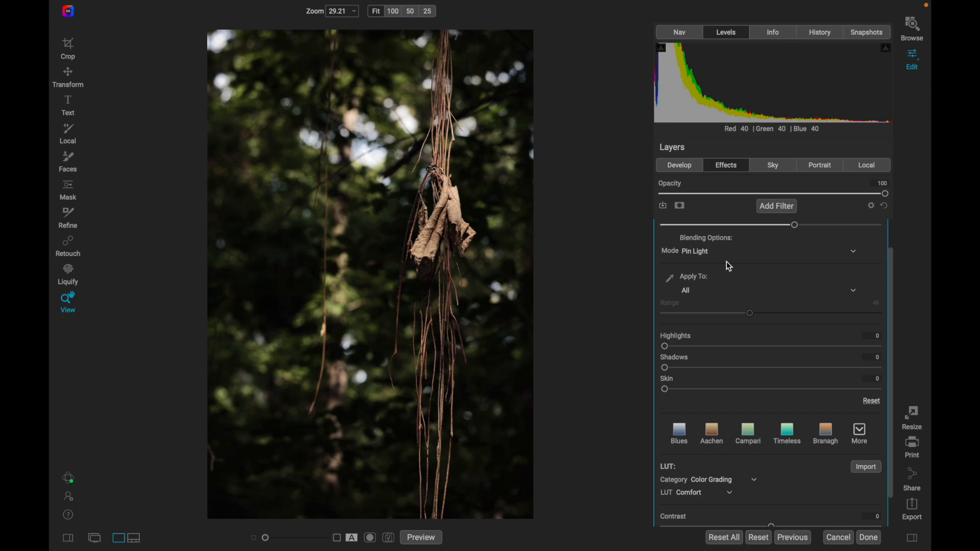
pyautogui.moveTo(769, 257)
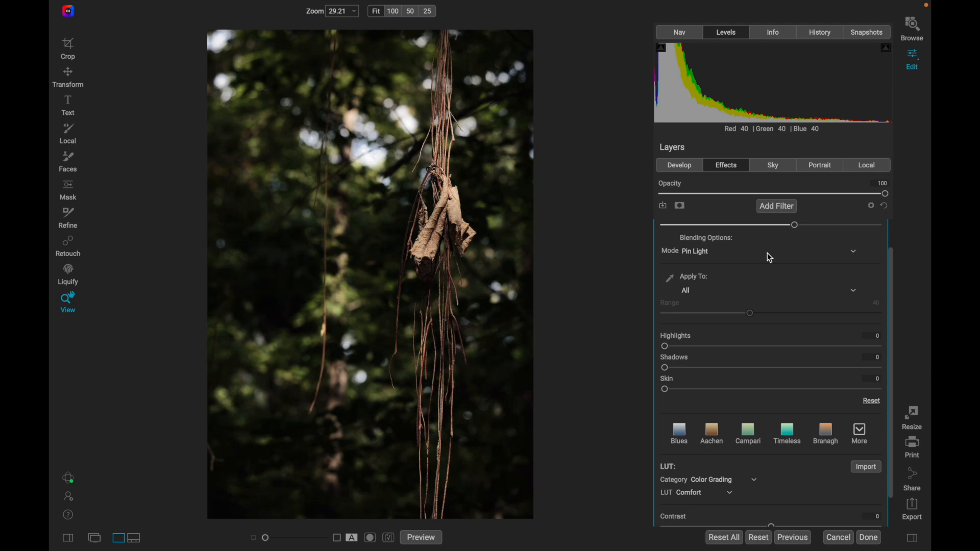
pyautogui.click(850, 250)
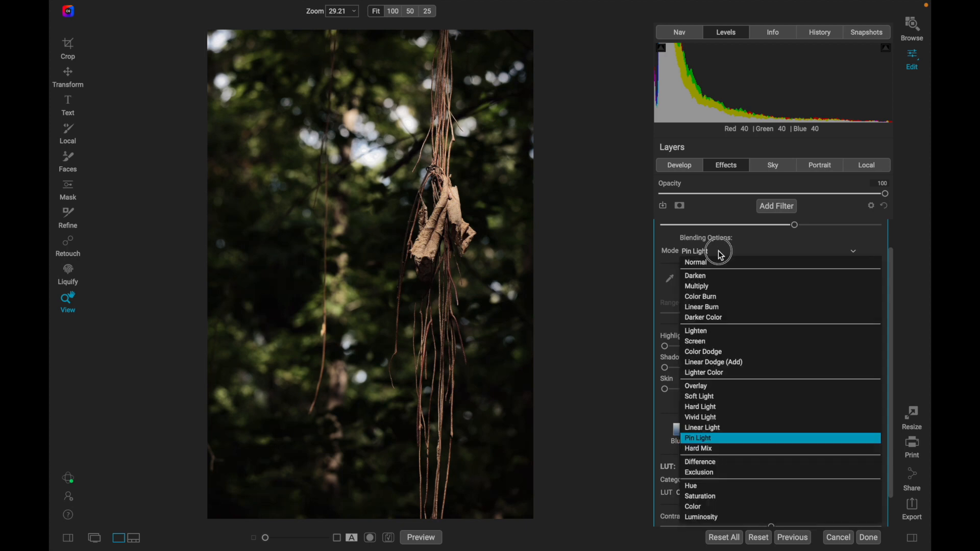
pyautogui.moveTo(719, 251)
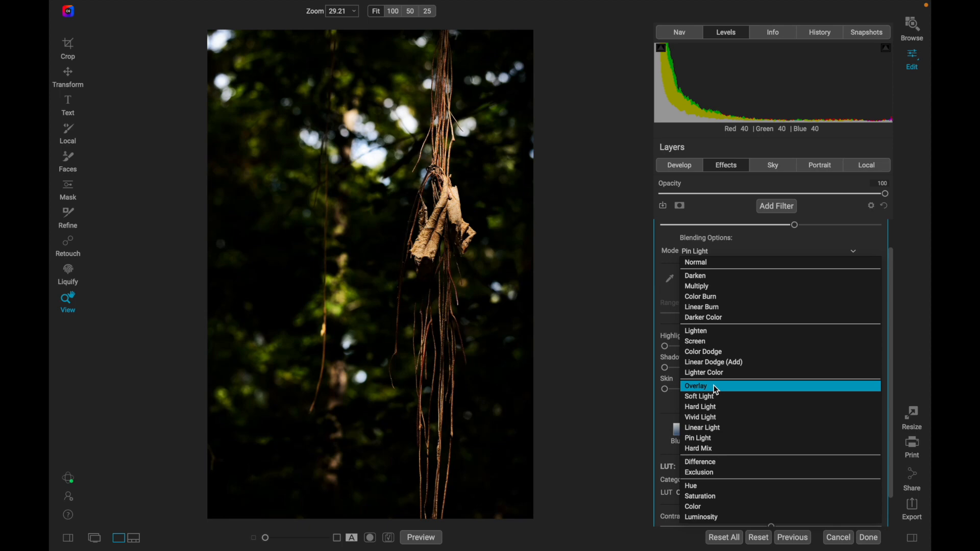
pyautogui.moveTo(712, 396)
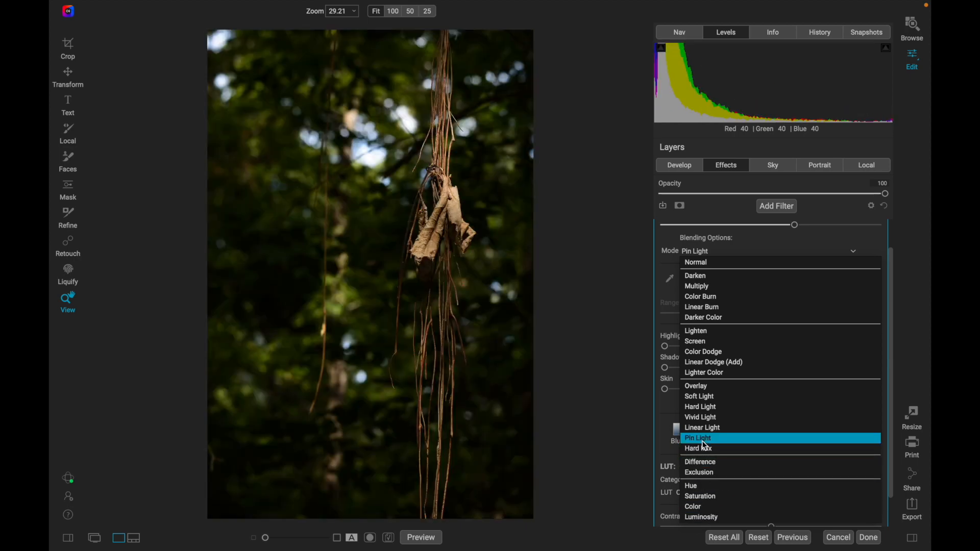
# Keep Pin Light as the LUTs filter's blend mode.
pyautogui.click(696, 437)
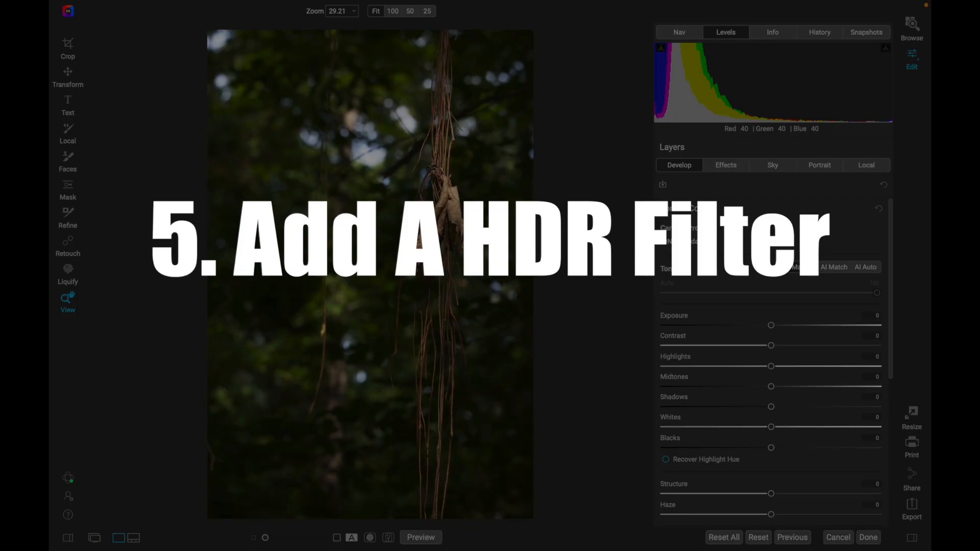
# Add an HDR Look filter above the LUTs filter from the Filters browser.
pyautogui.click(725, 164)
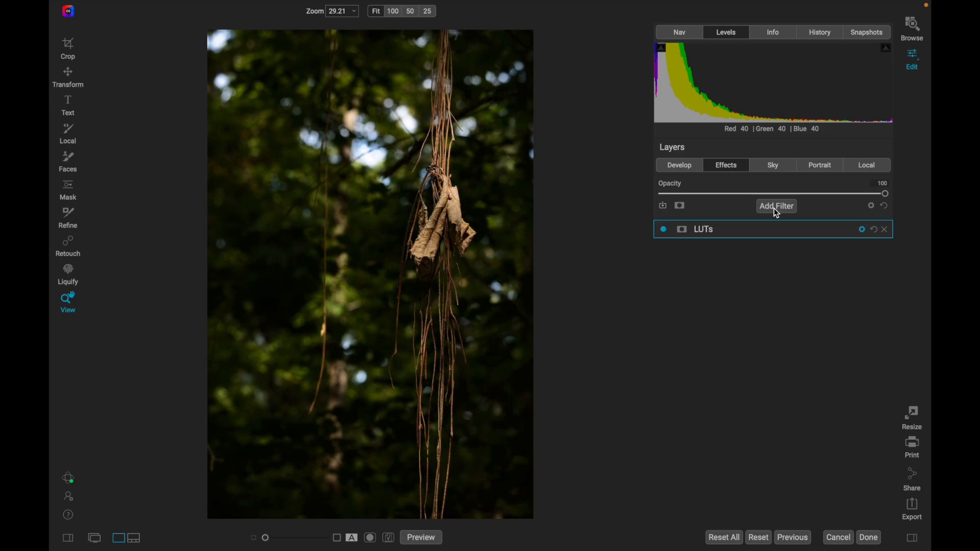
pyautogui.click(776, 205)
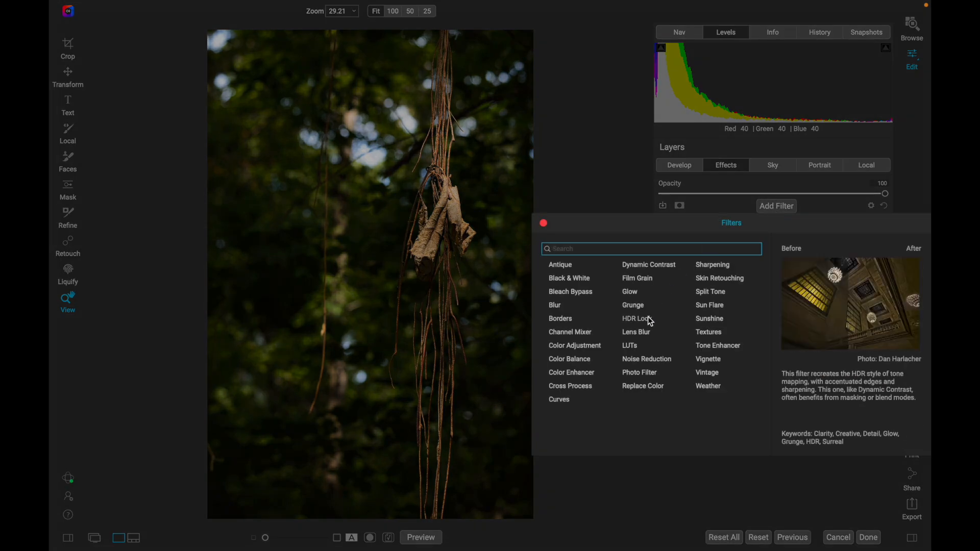
pyautogui.click(635, 318)
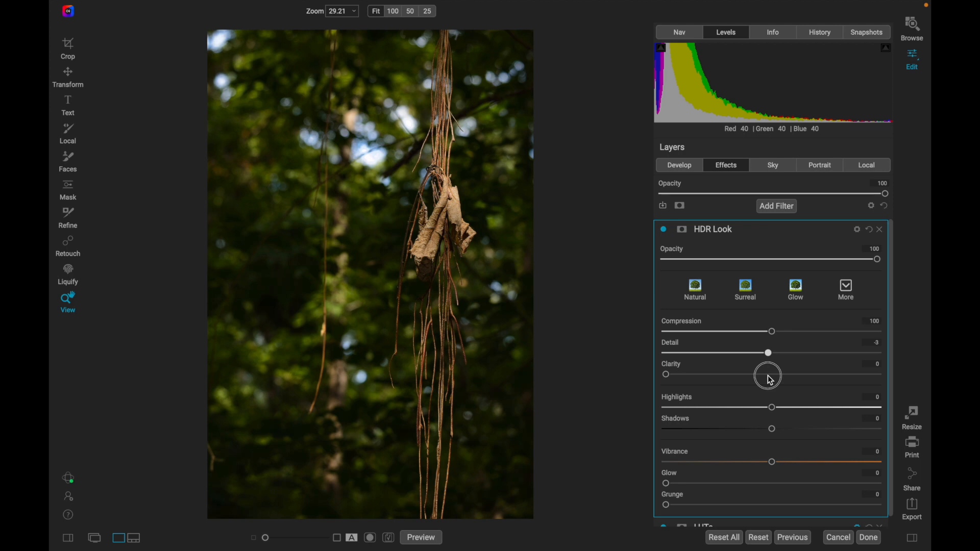
pyautogui.moveTo(768, 379)
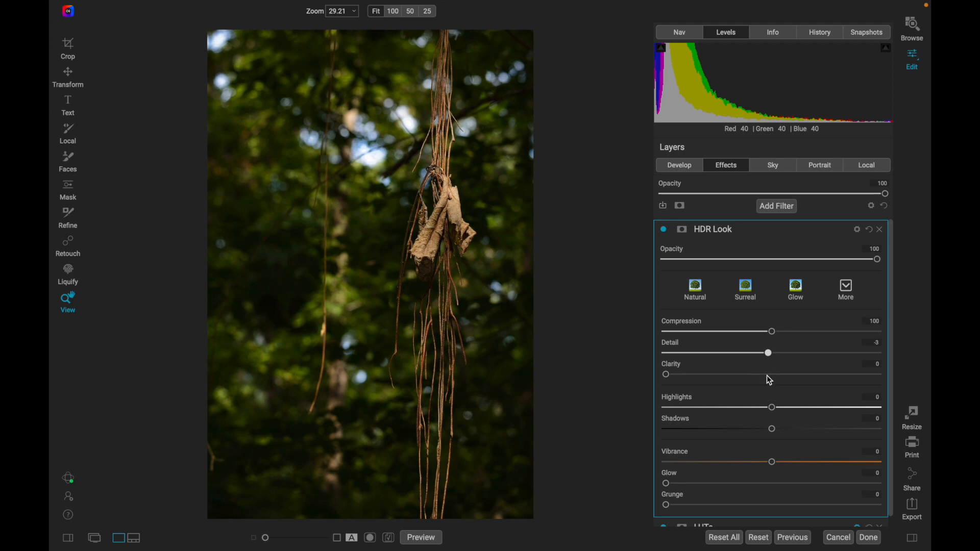
pyautogui.moveTo(769, 375)
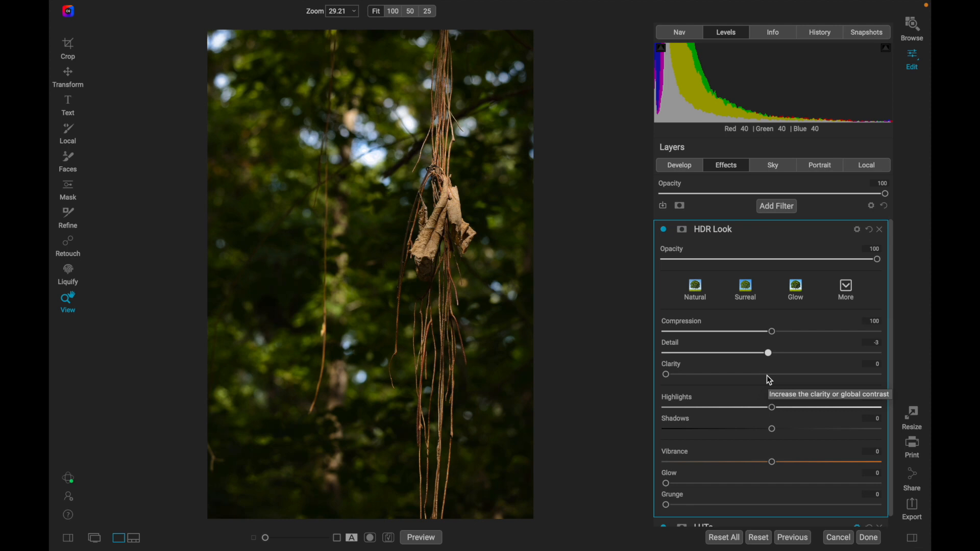
pyautogui.moveTo(419, 208)
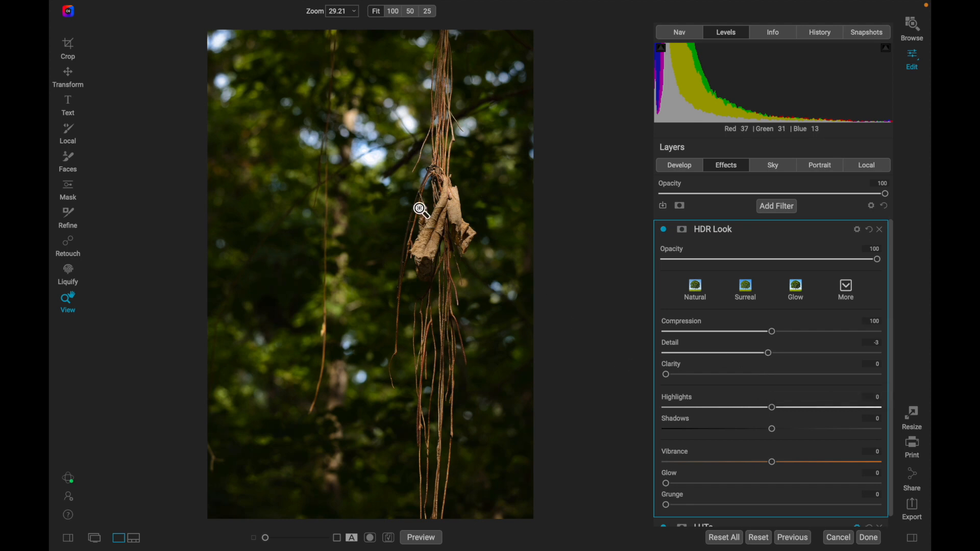
pyautogui.moveTo(607, 369)
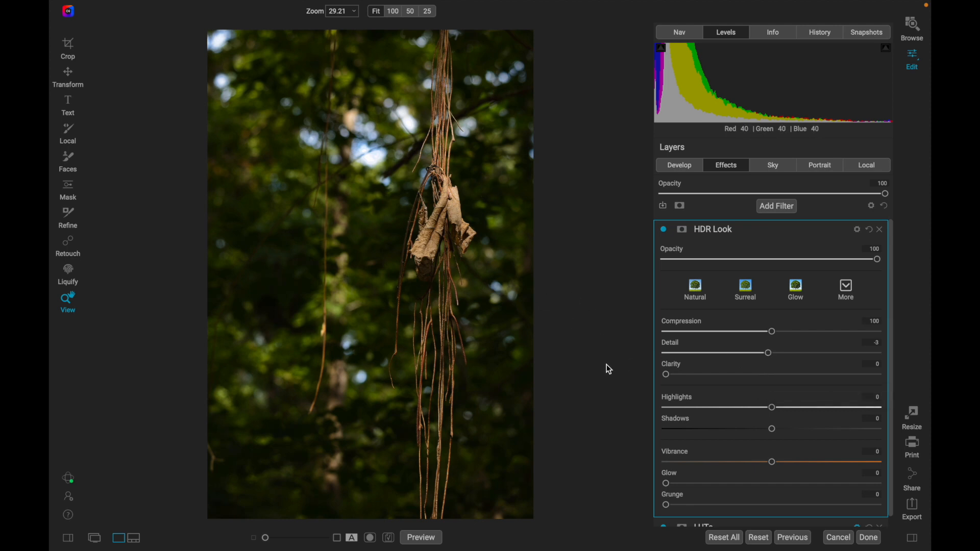
pyautogui.moveTo(397, 62)
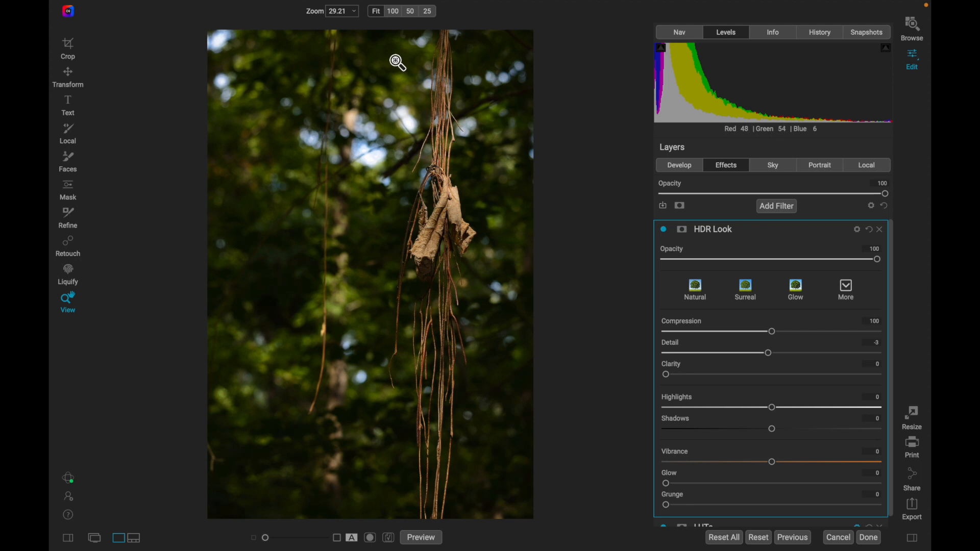
pyautogui.moveTo(579, 312)
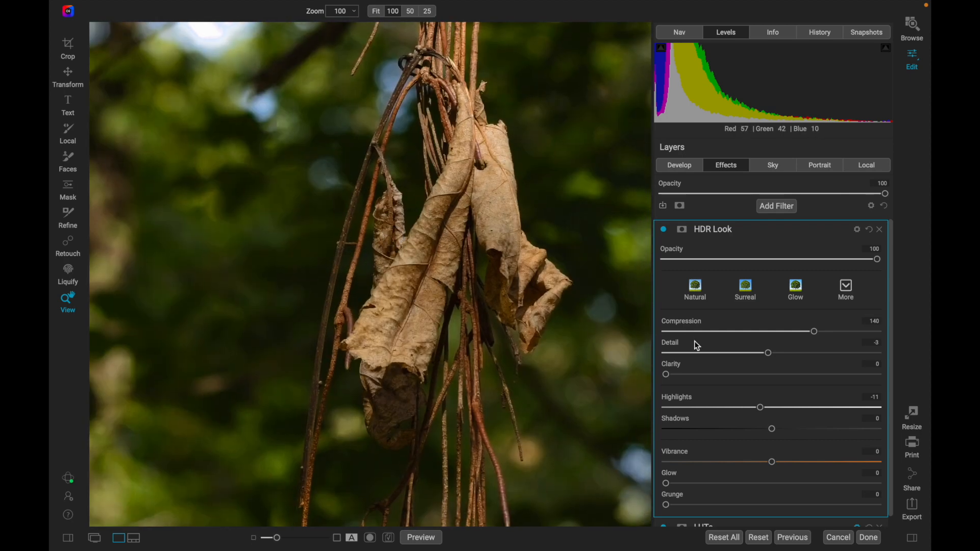
pyautogui.moveTo(763, 412)
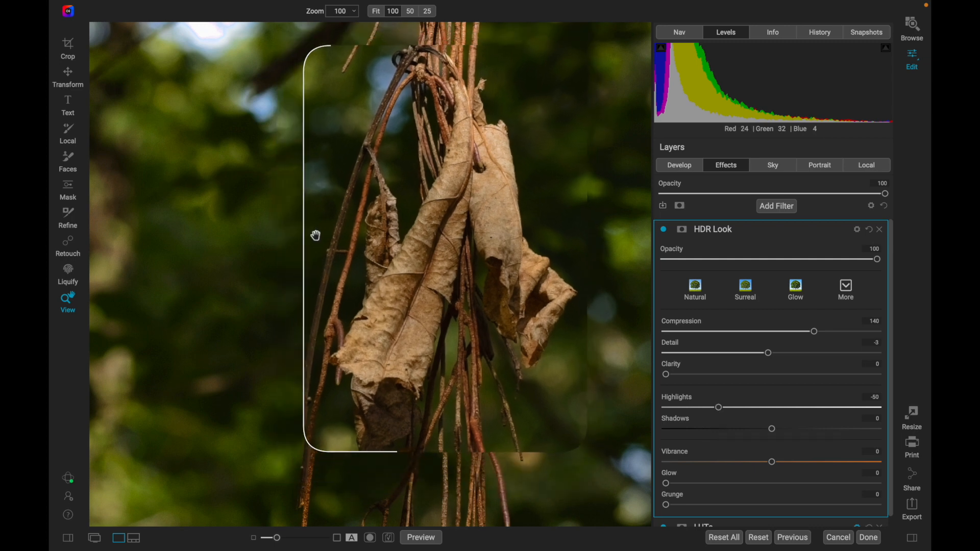
# Set HDR Look Compression 140, Highlights -50, Shadows -22, checking detail at 100% zoom.
pyautogui.click(376, 11)
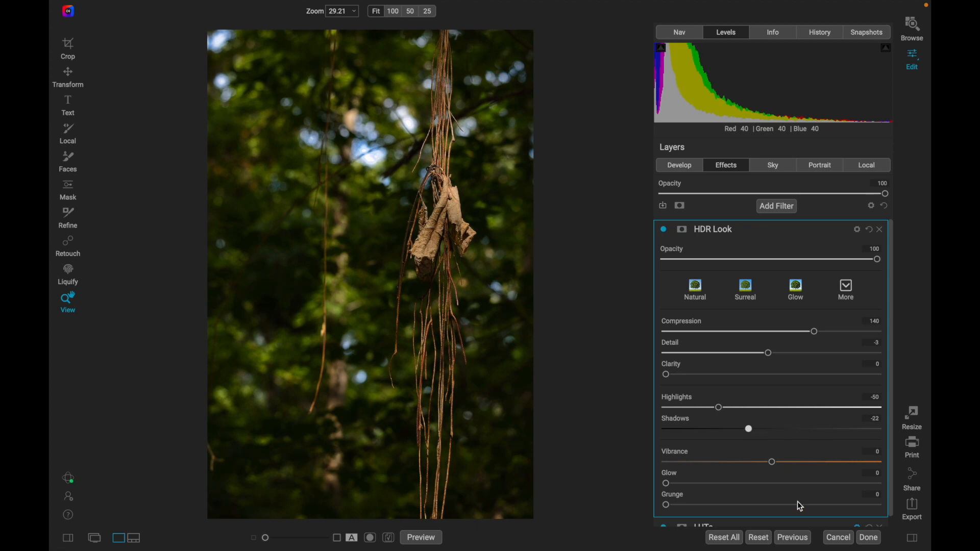
pyautogui.moveTo(843, 475)
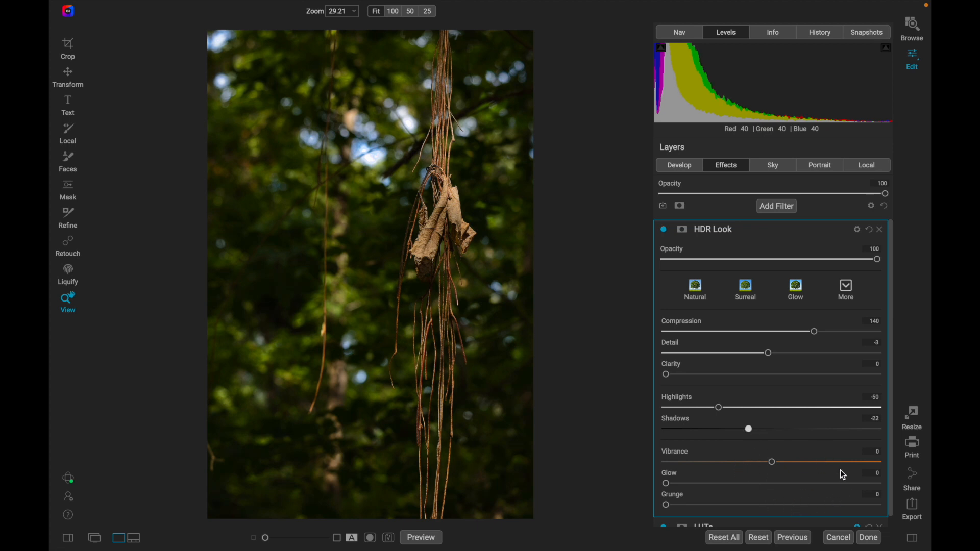
pyautogui.moveTo(766, 475)
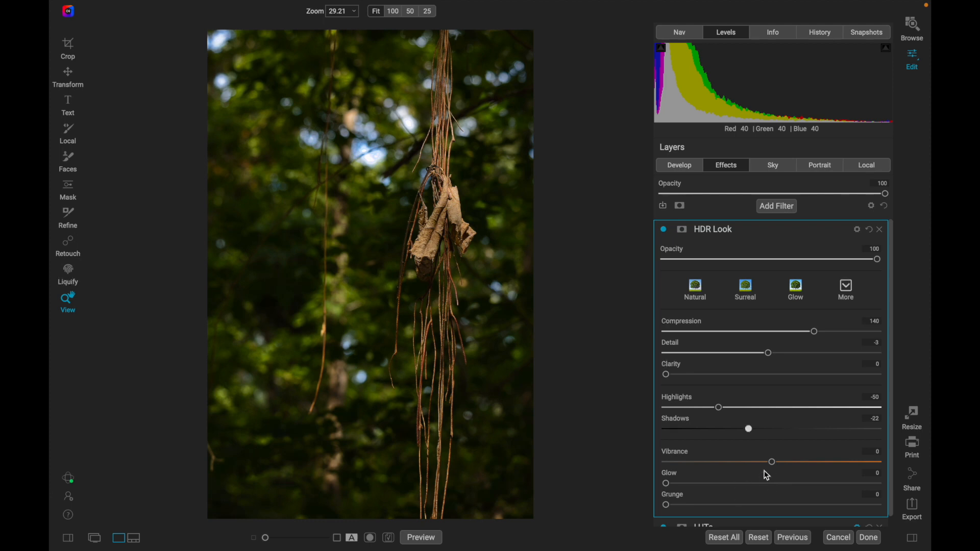
pyautogui.moveTo(772, 463)
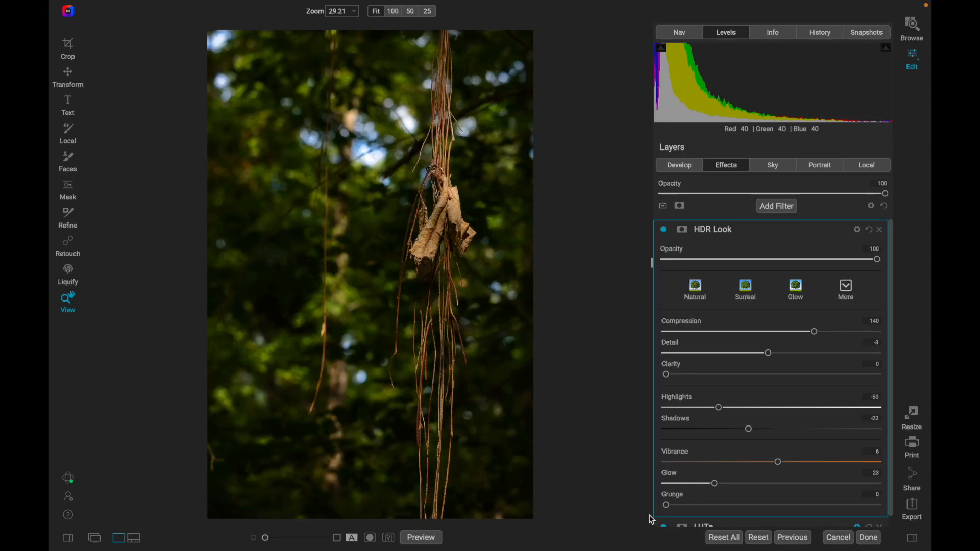
pyautogui.moveTo(855, 241)
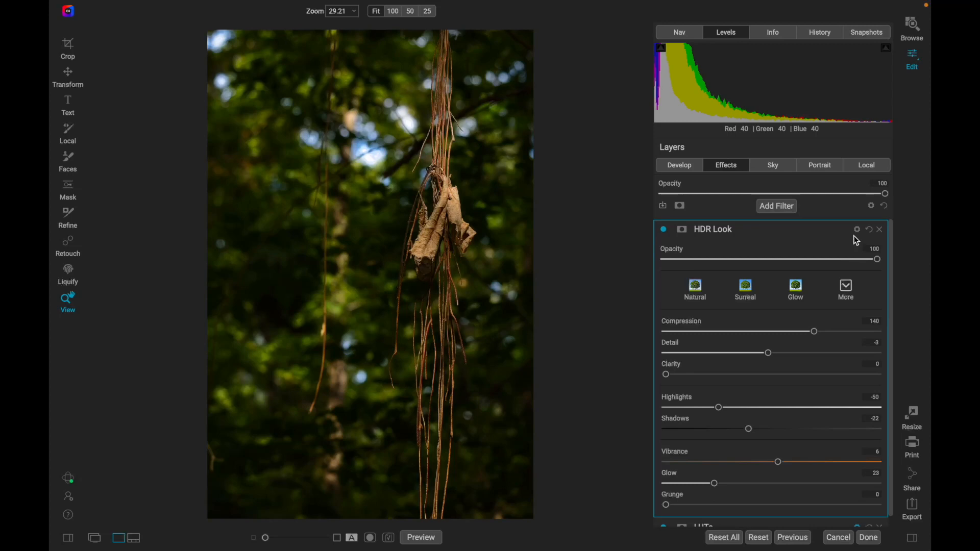
pyautogui.moveTo(857, 229)
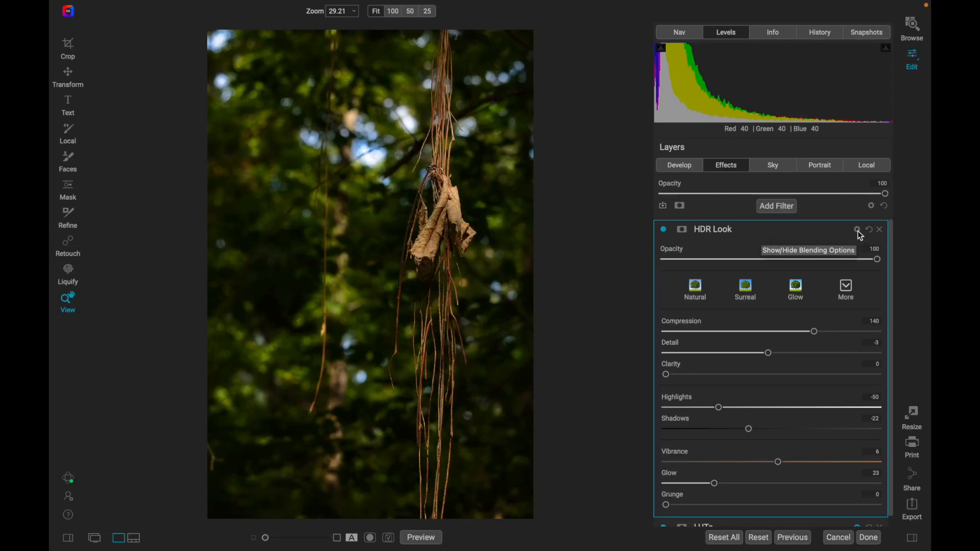
# Blend the HDR Look filter in Lighten mode via its Blending Options.
pyautogui.click(857, 229)
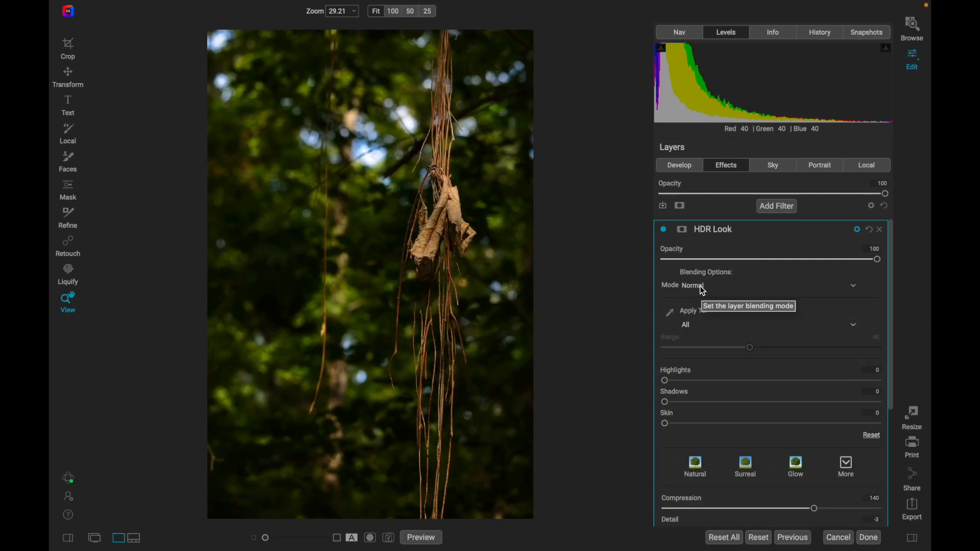
pyautogui.click(852, 285)
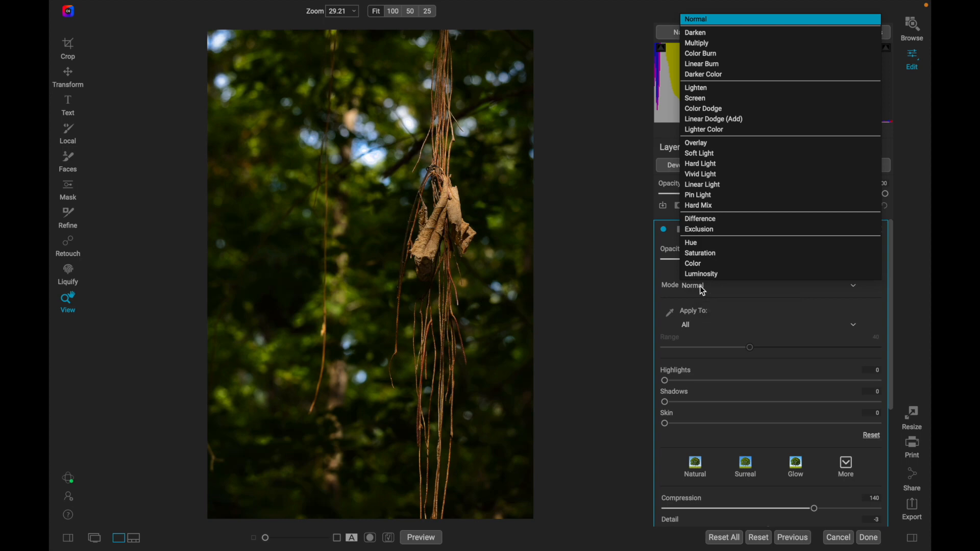
pyautogui.click(696, 42)
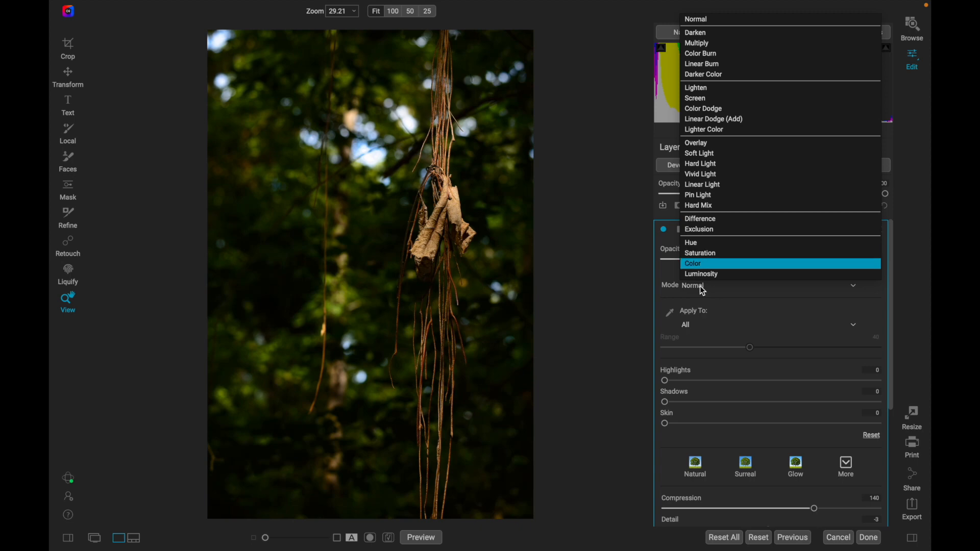
pyautogui.moveTo(700, 273)
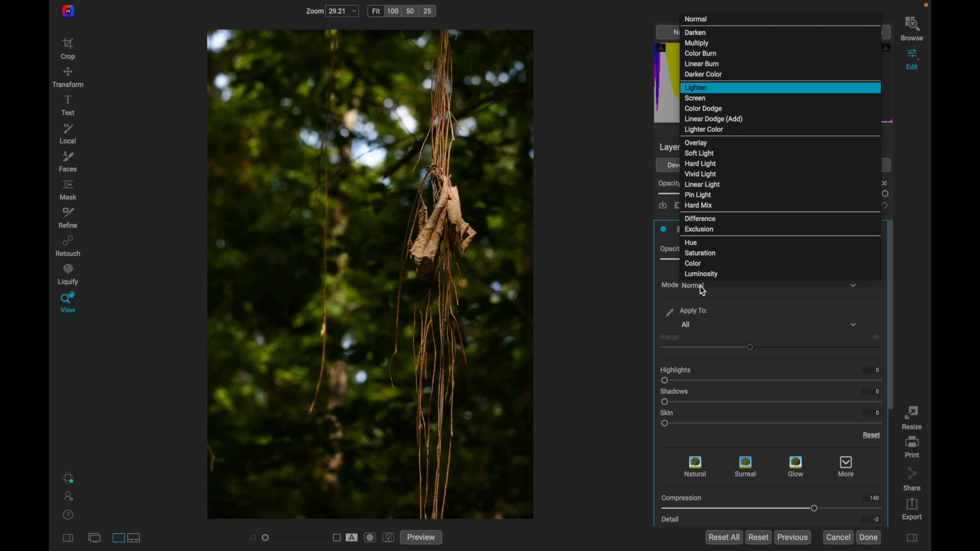
pyautogui.click(695, 87)
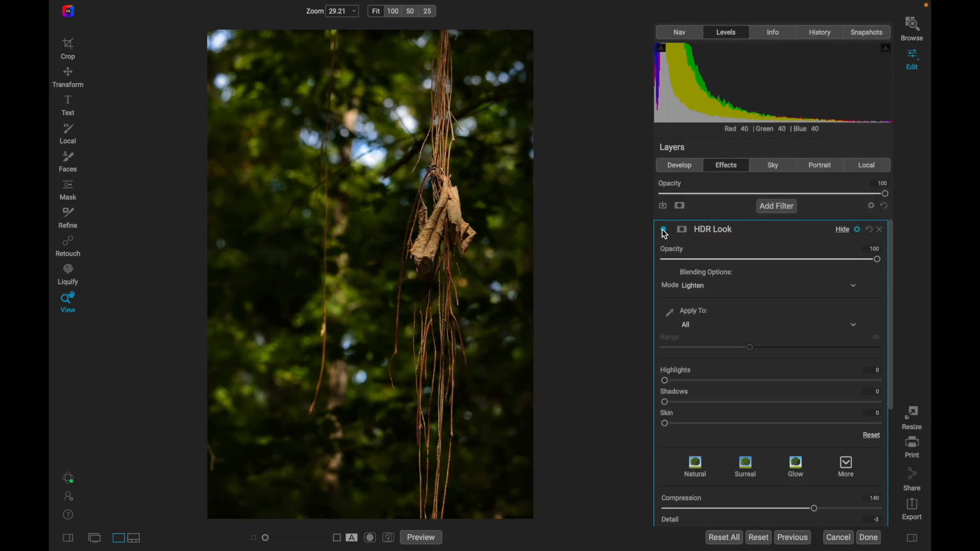
# Collapse the HDR Look filter and toggle Preview to compare the edit against the original.
pyautogui.click(663, 229)
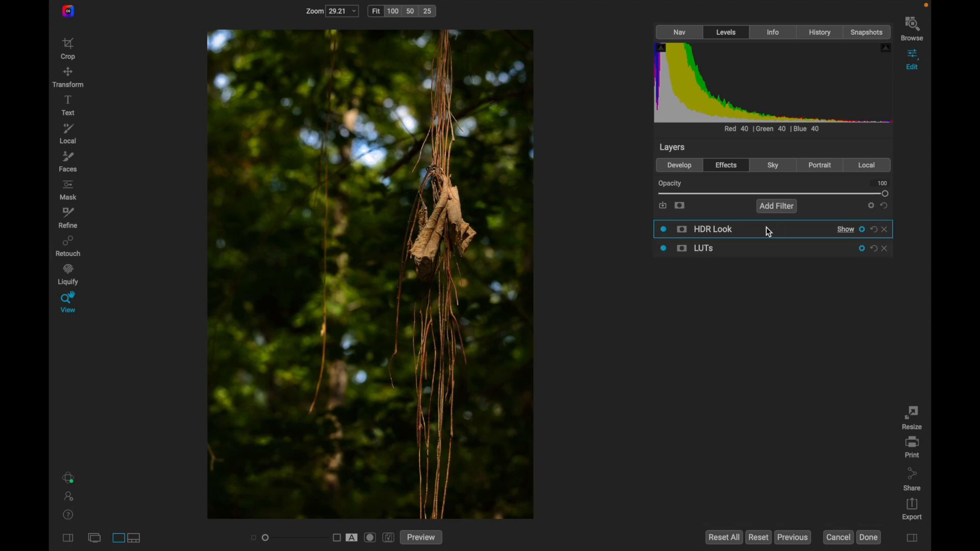
pyautogui.click(421, 537)
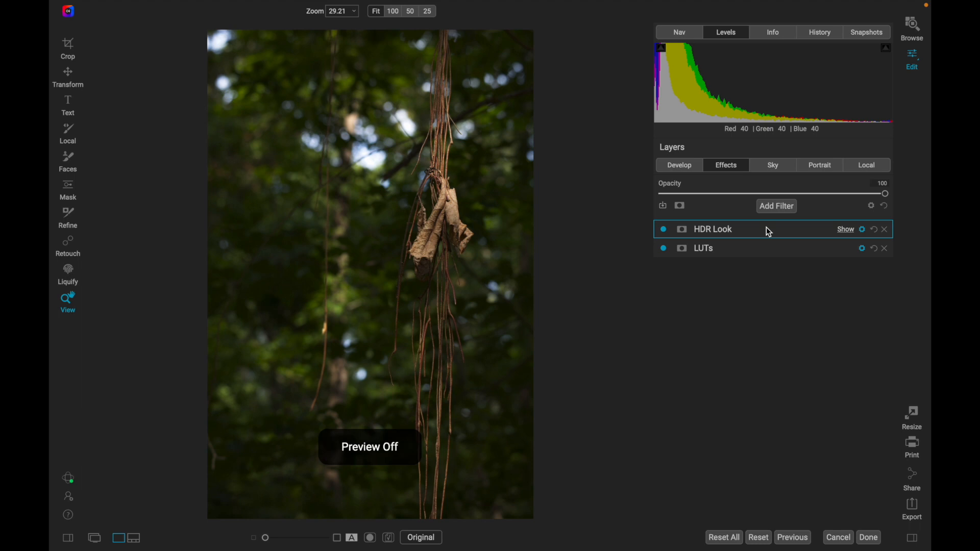
pyautogui.click(420, 537)
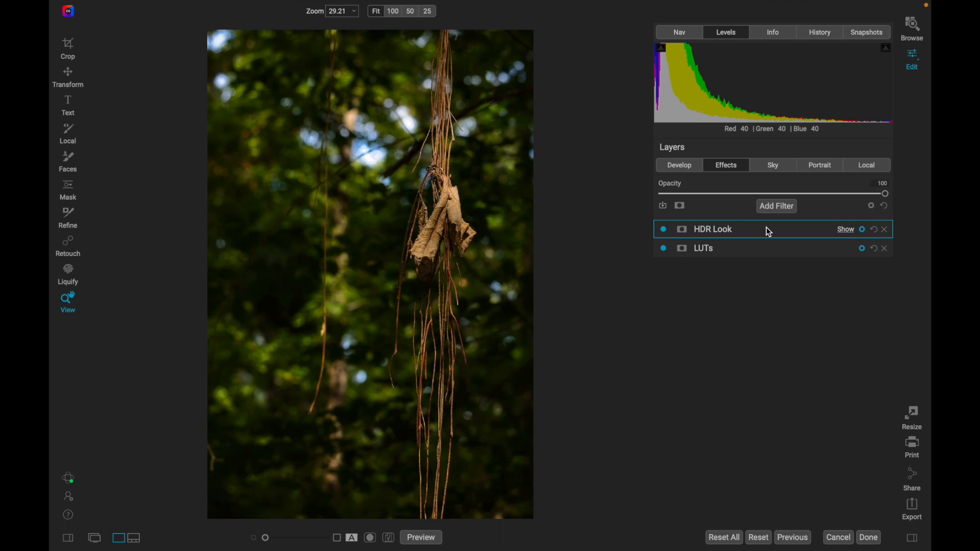